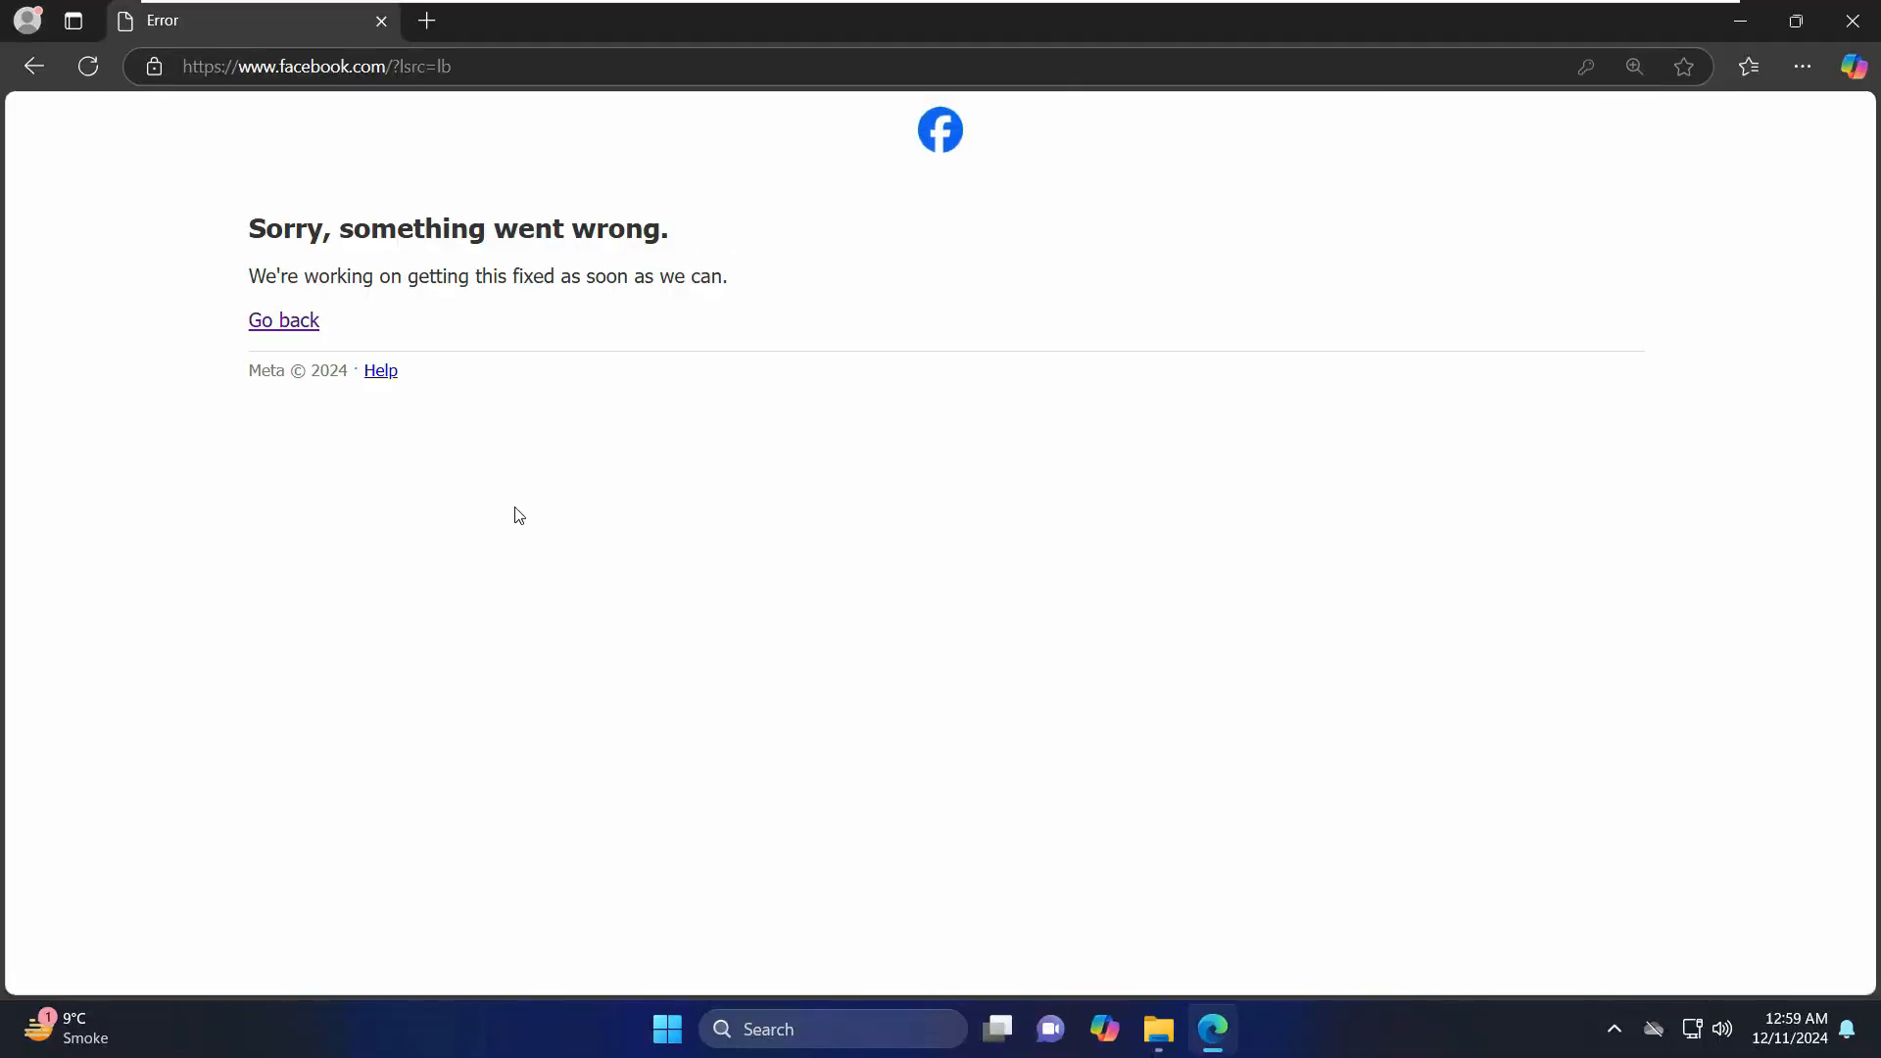
Launch Chrome via Windows search, load facebook.com and start logging in with the filled details.
click(1634, 67)
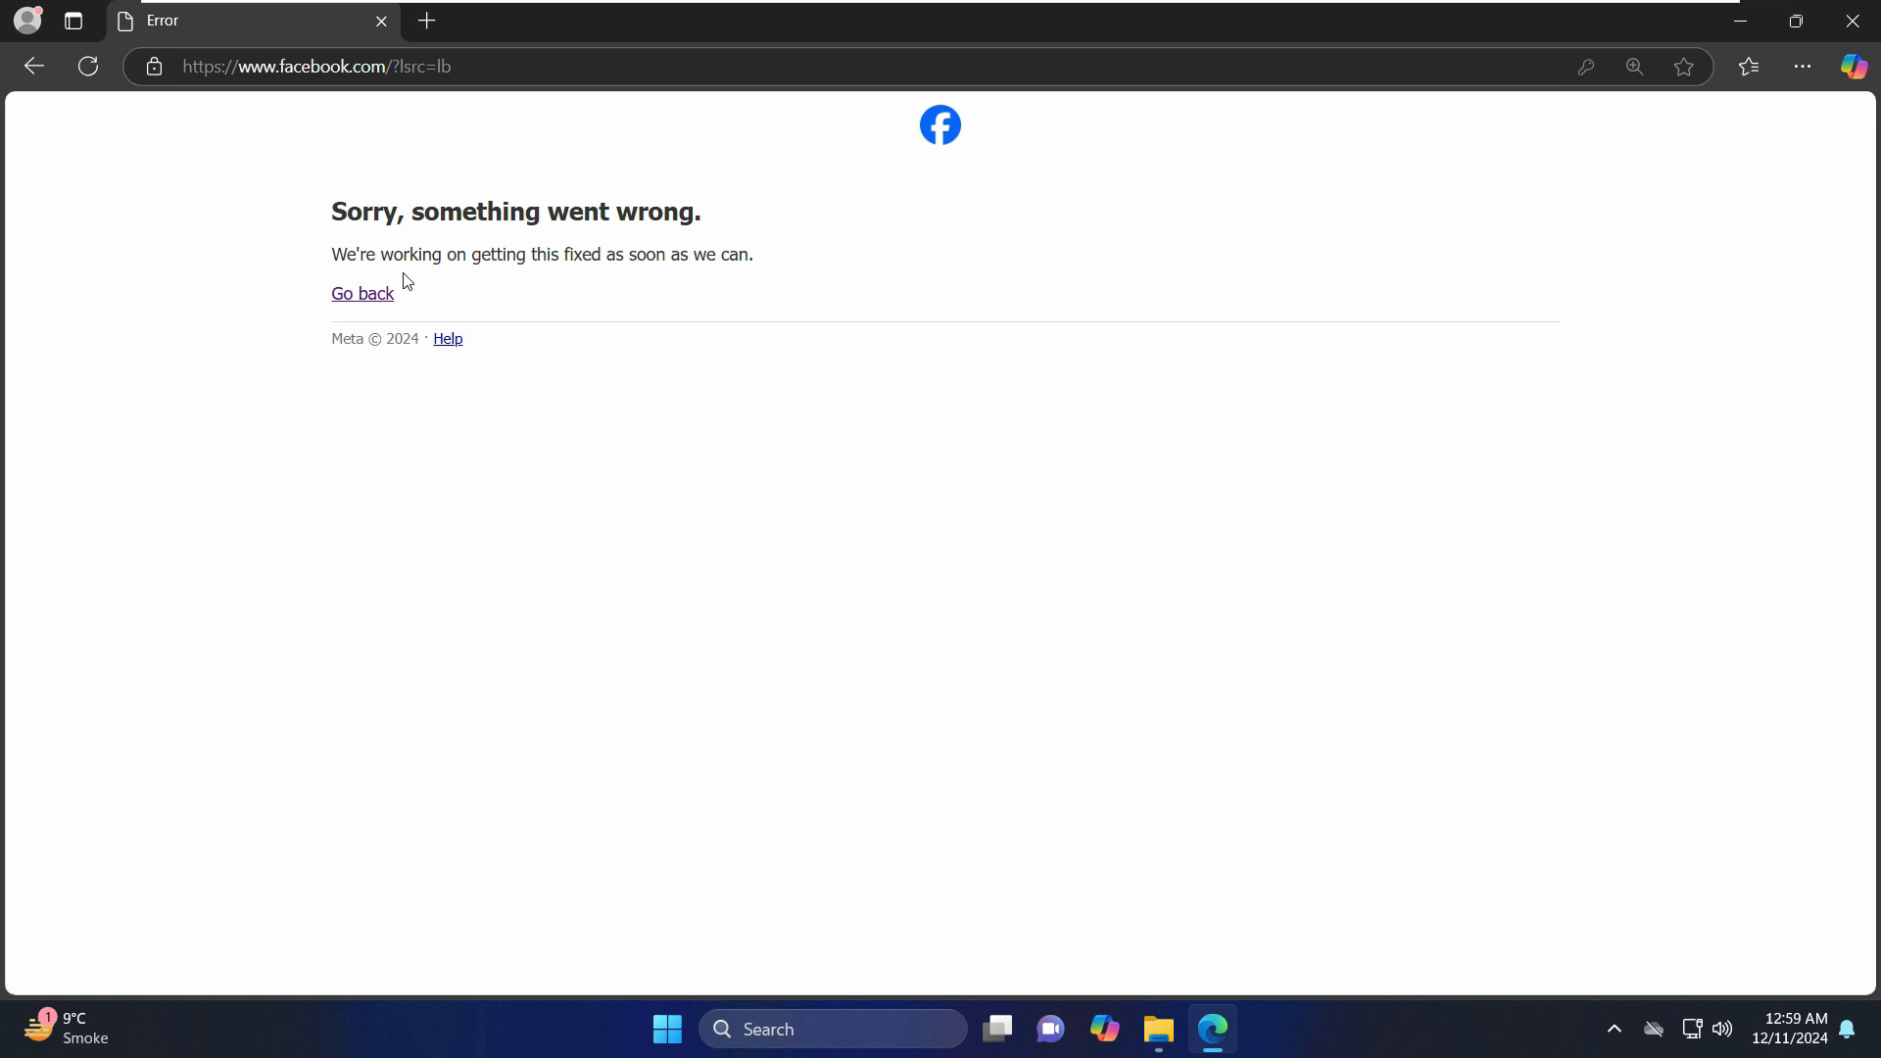
mouse_move(531, 284)
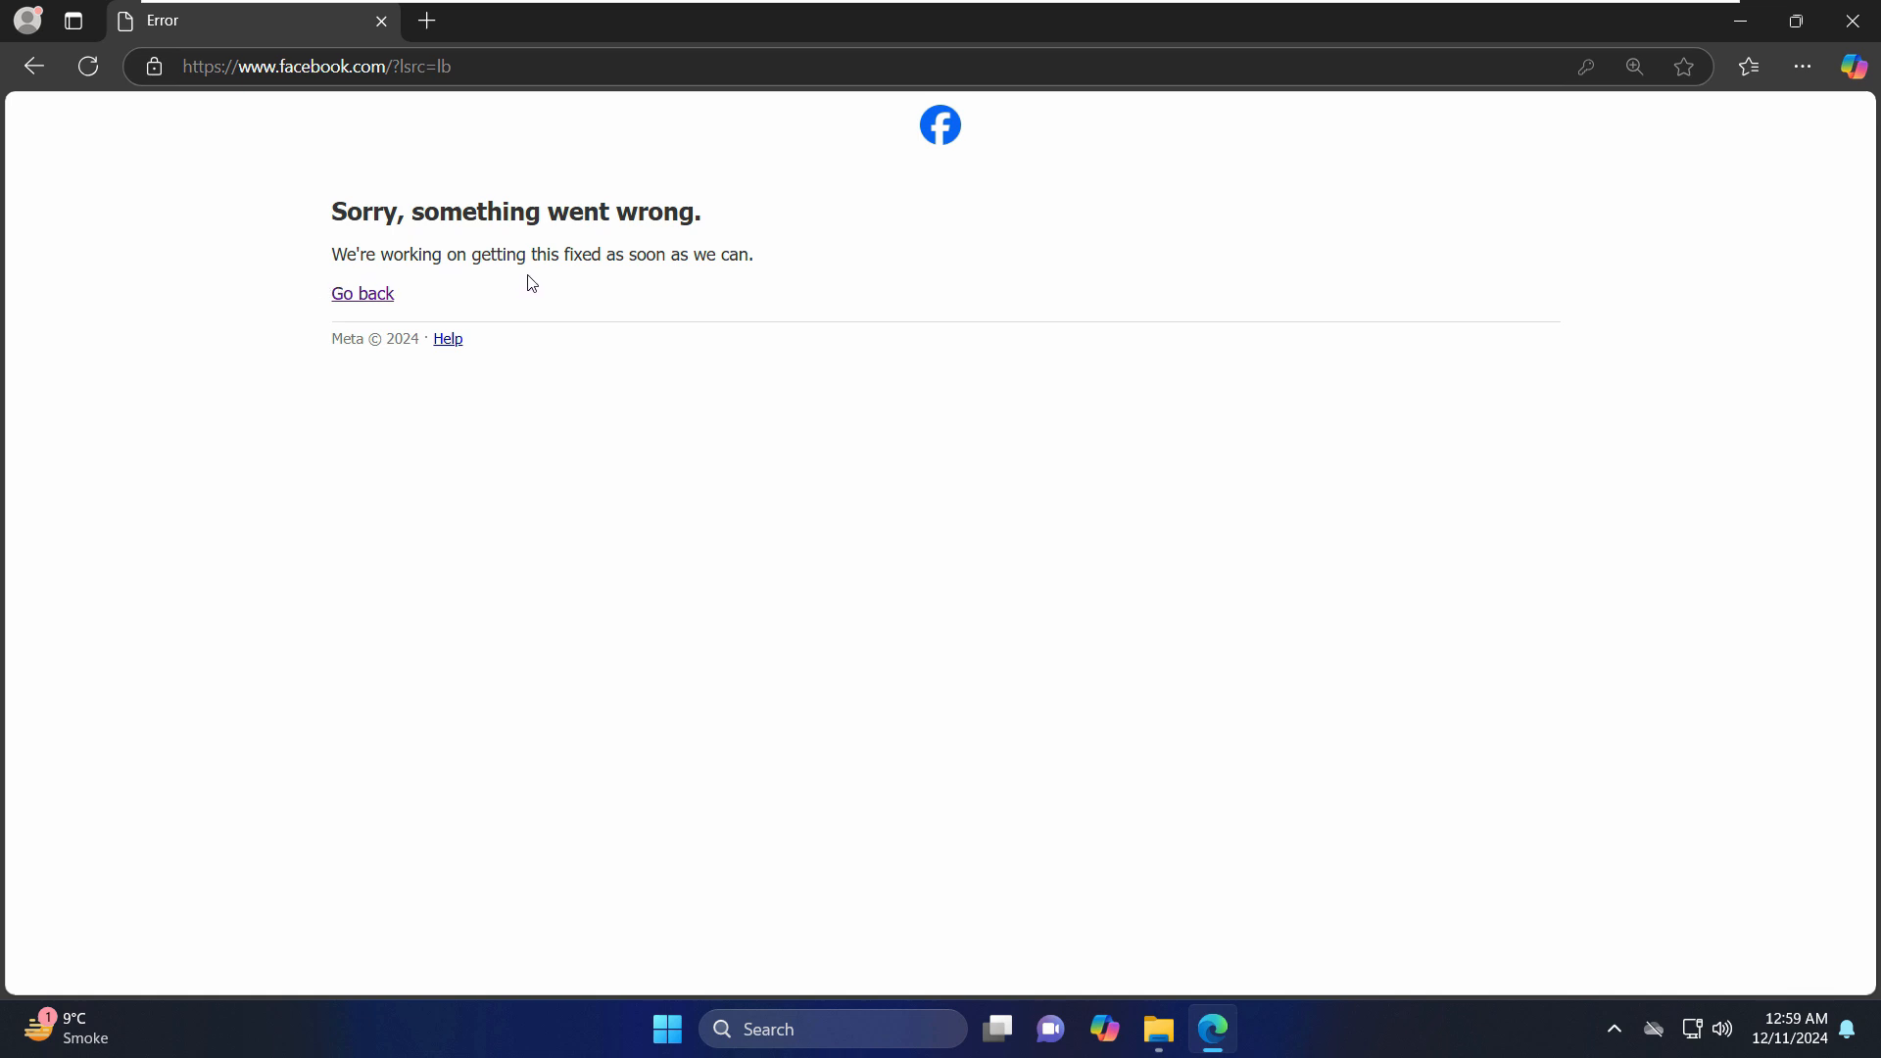
mouse_move(800, 288)
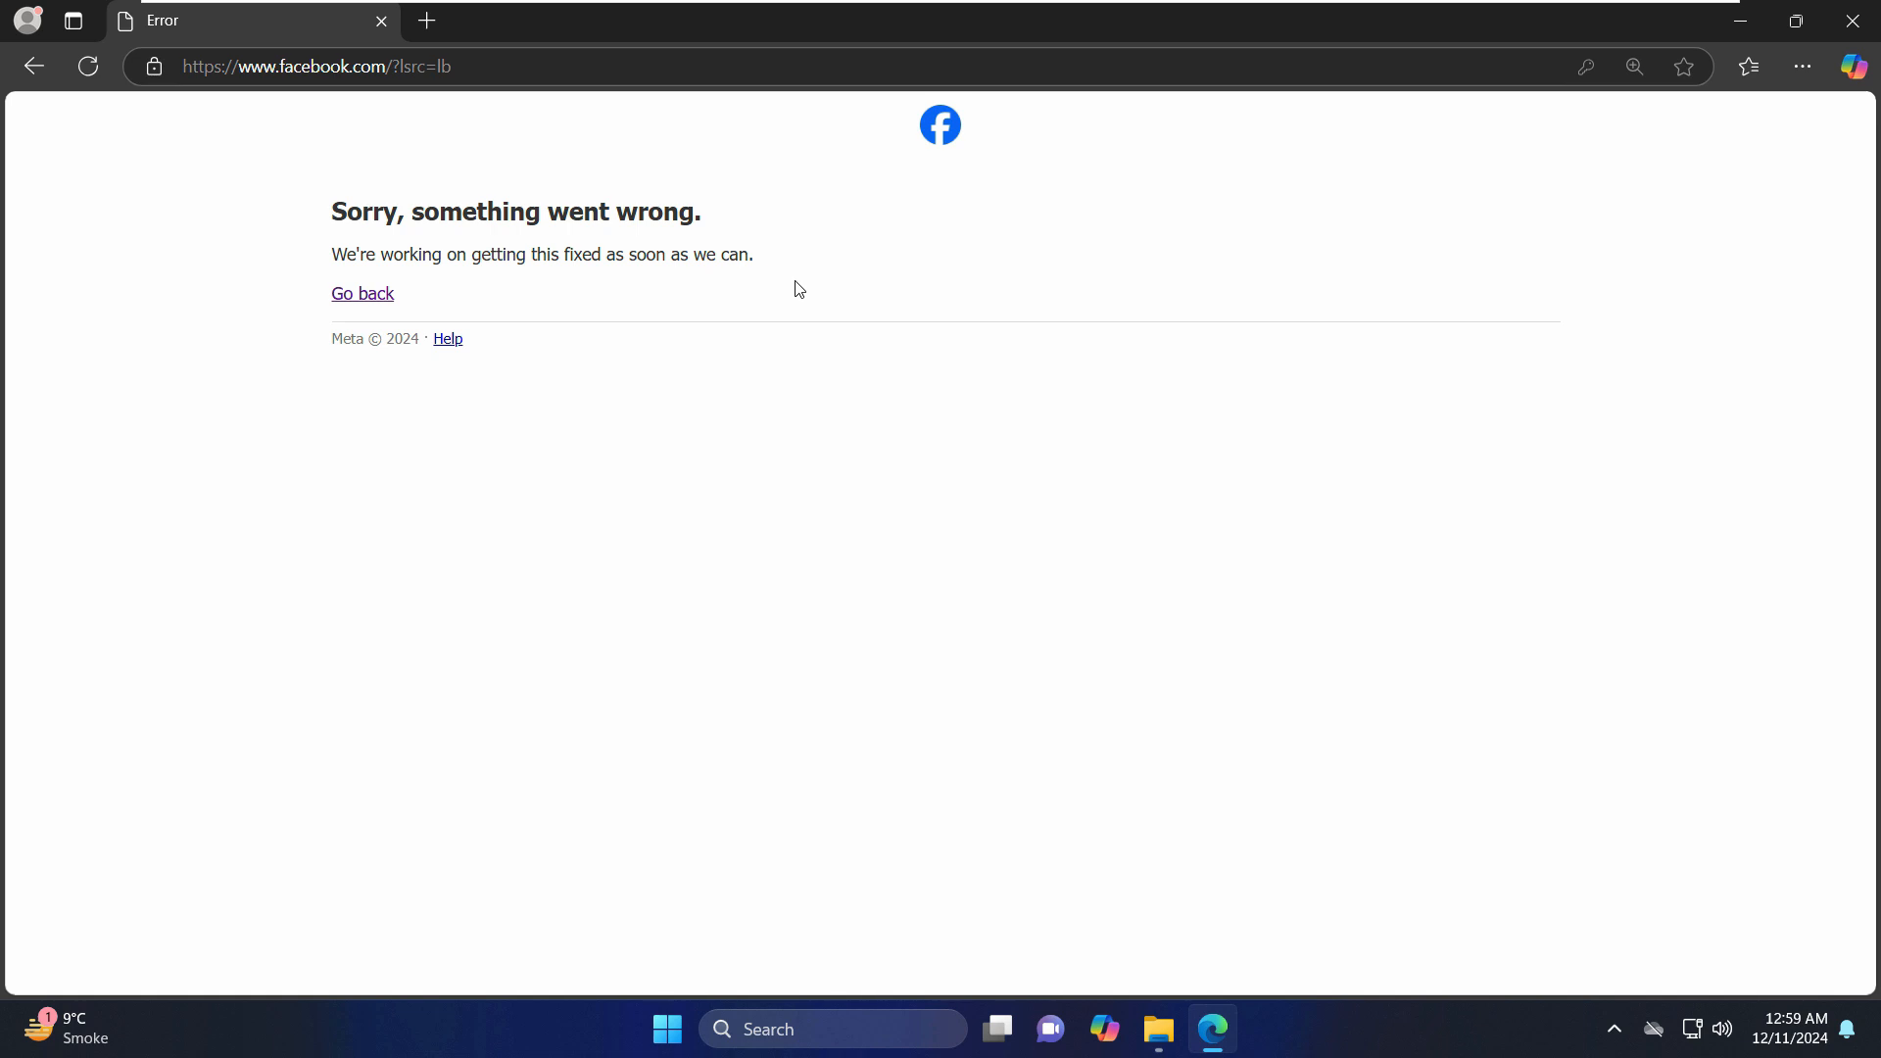
mouse_move(1532, 568)
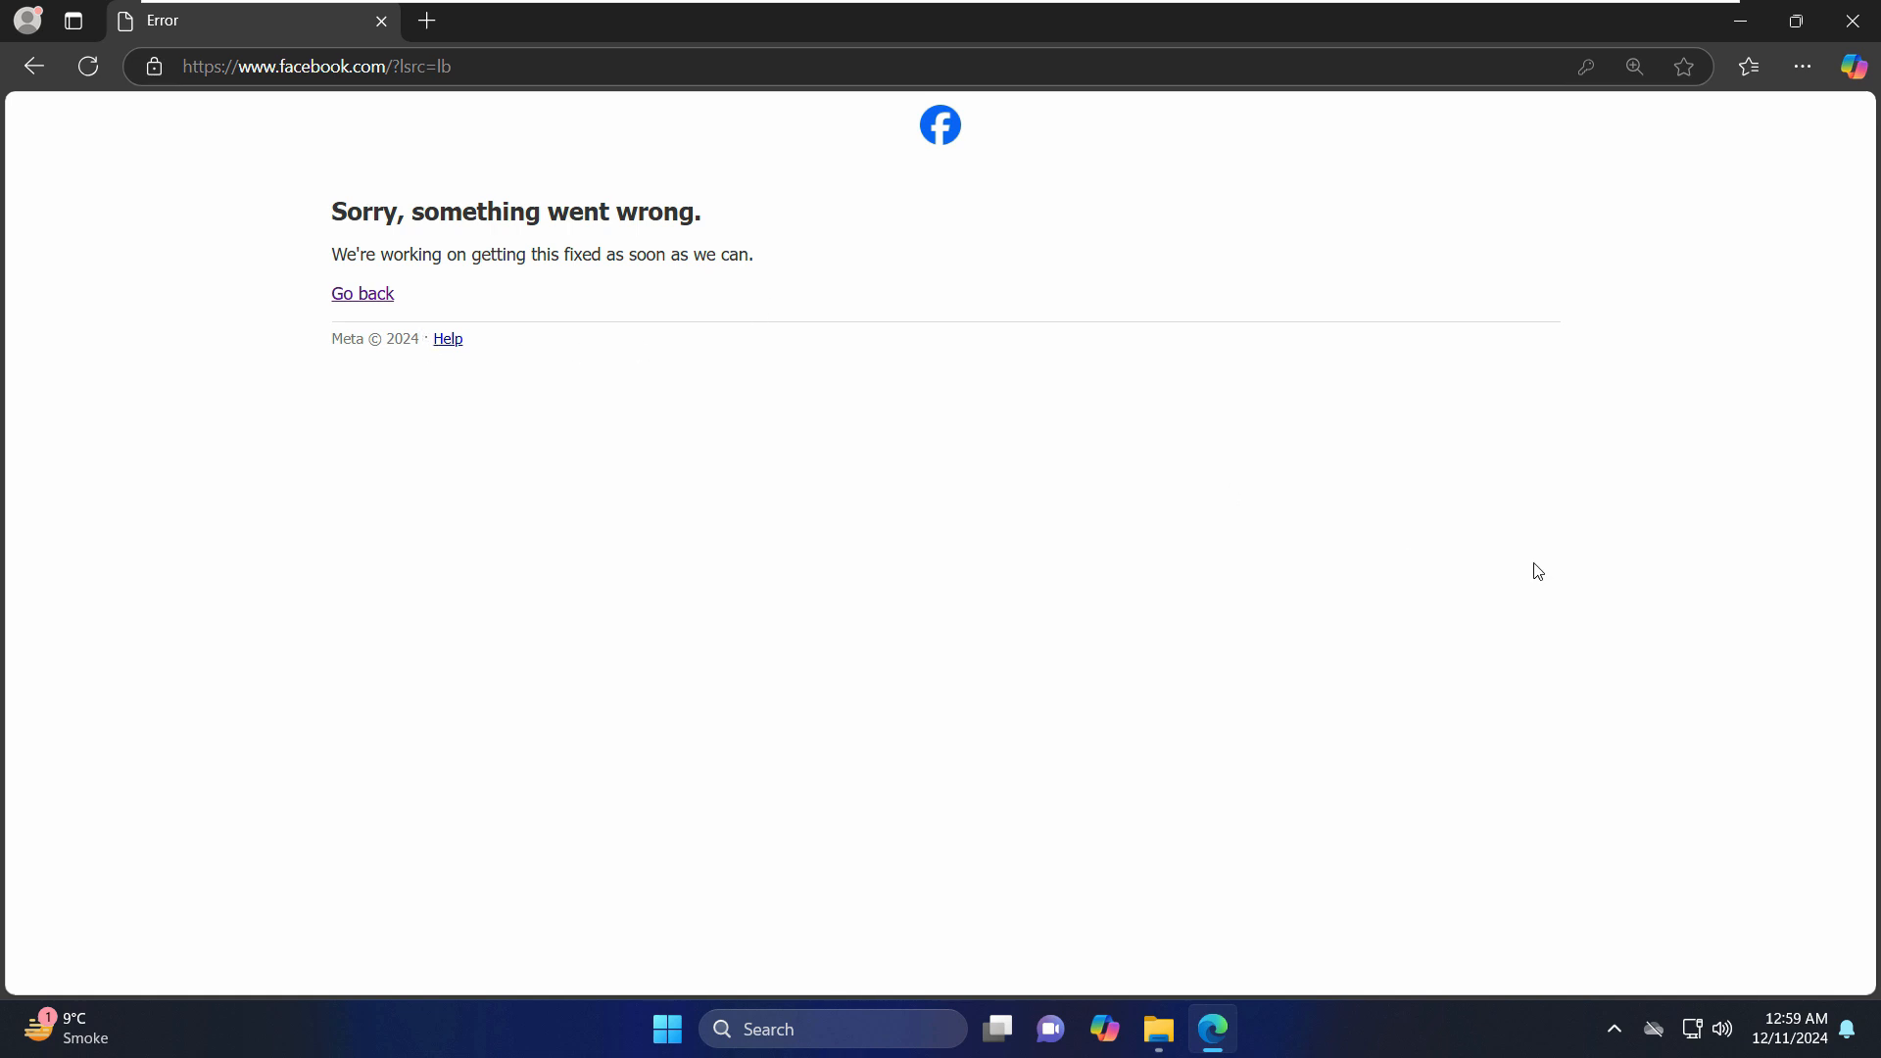
mouse_move(539, 627)
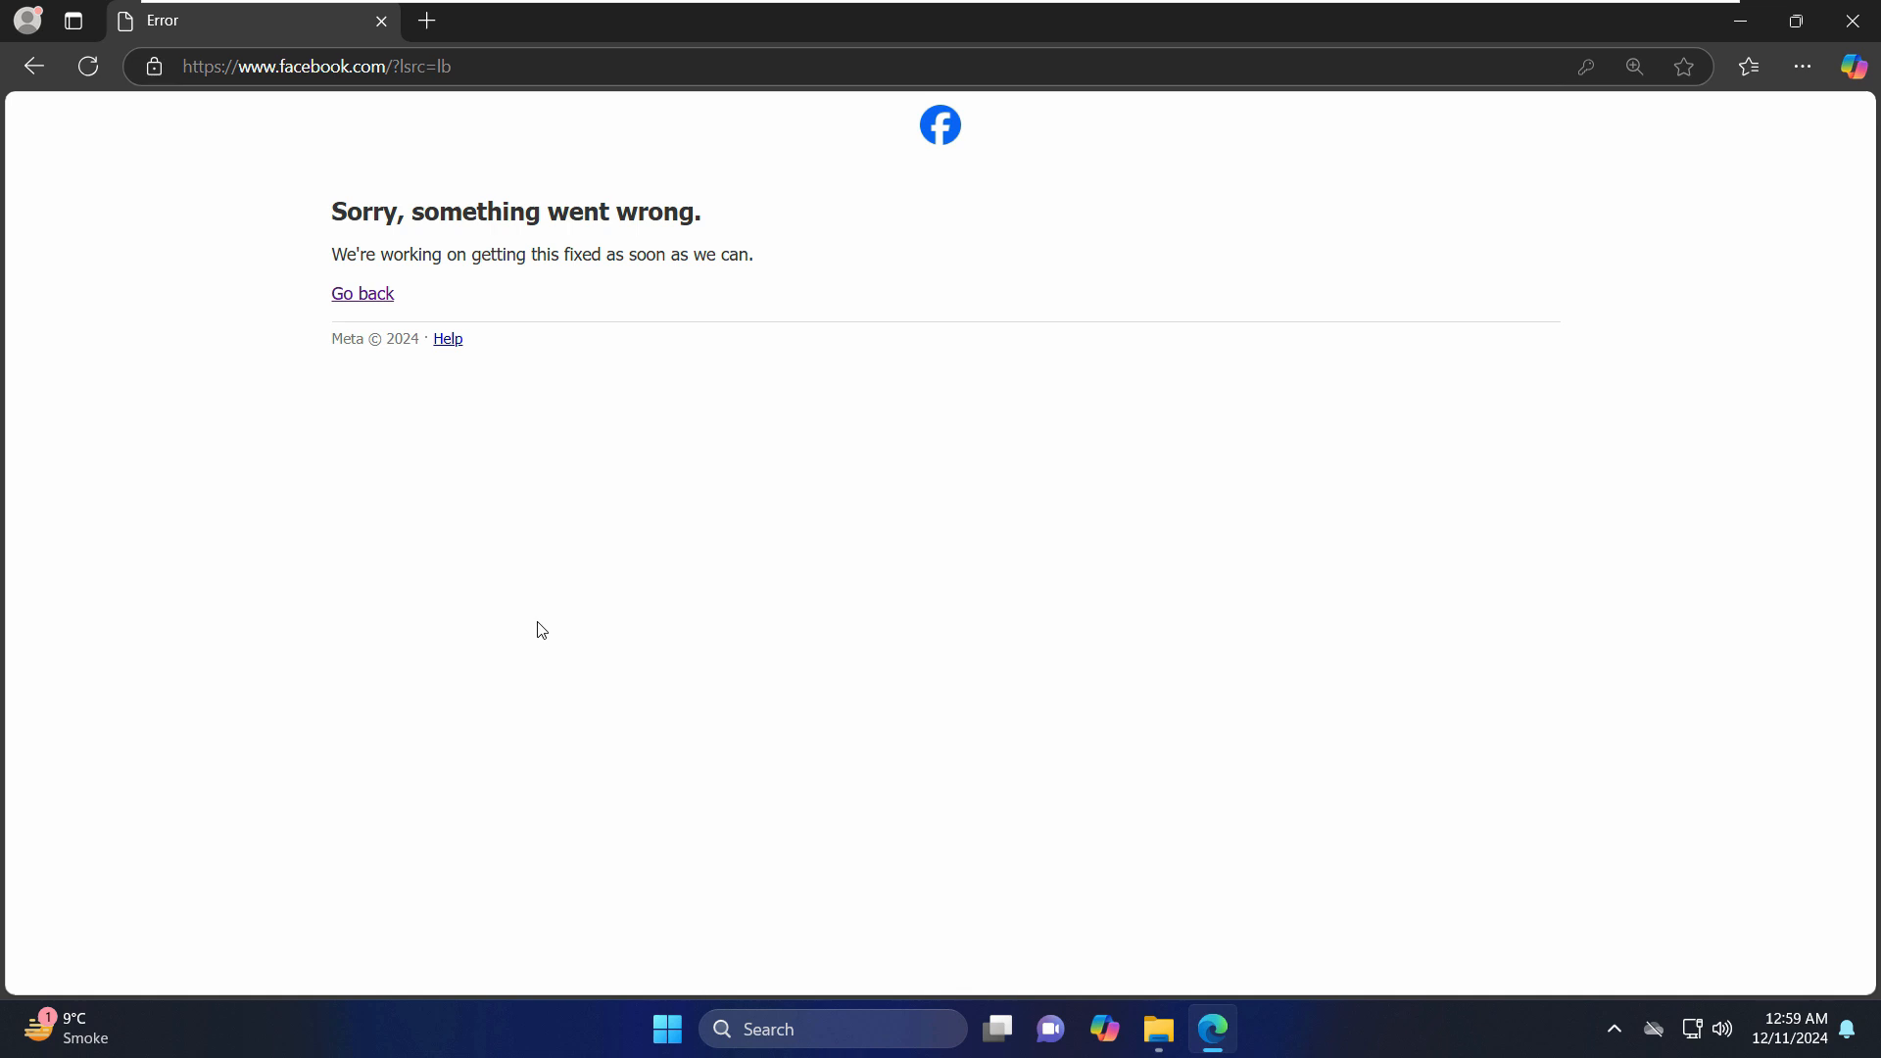
mouse_move(539, 614)
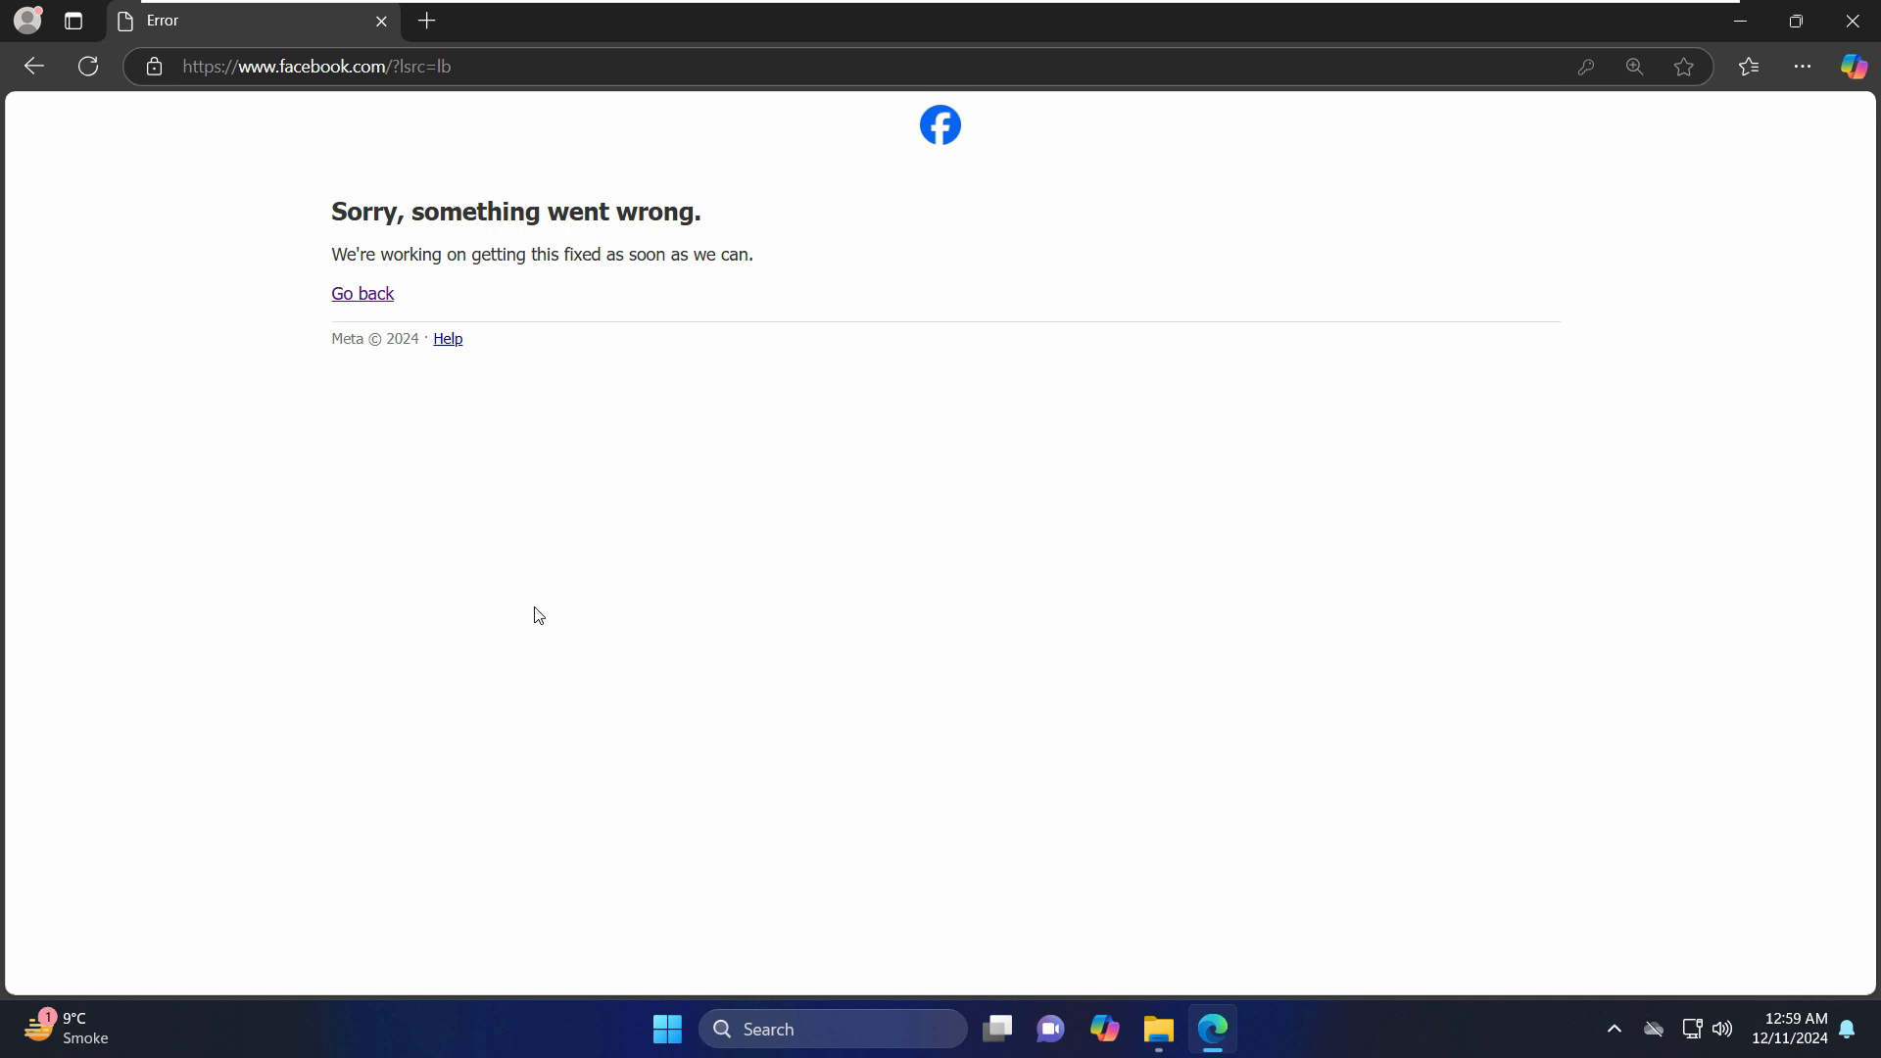
mouse_move(666, 433)
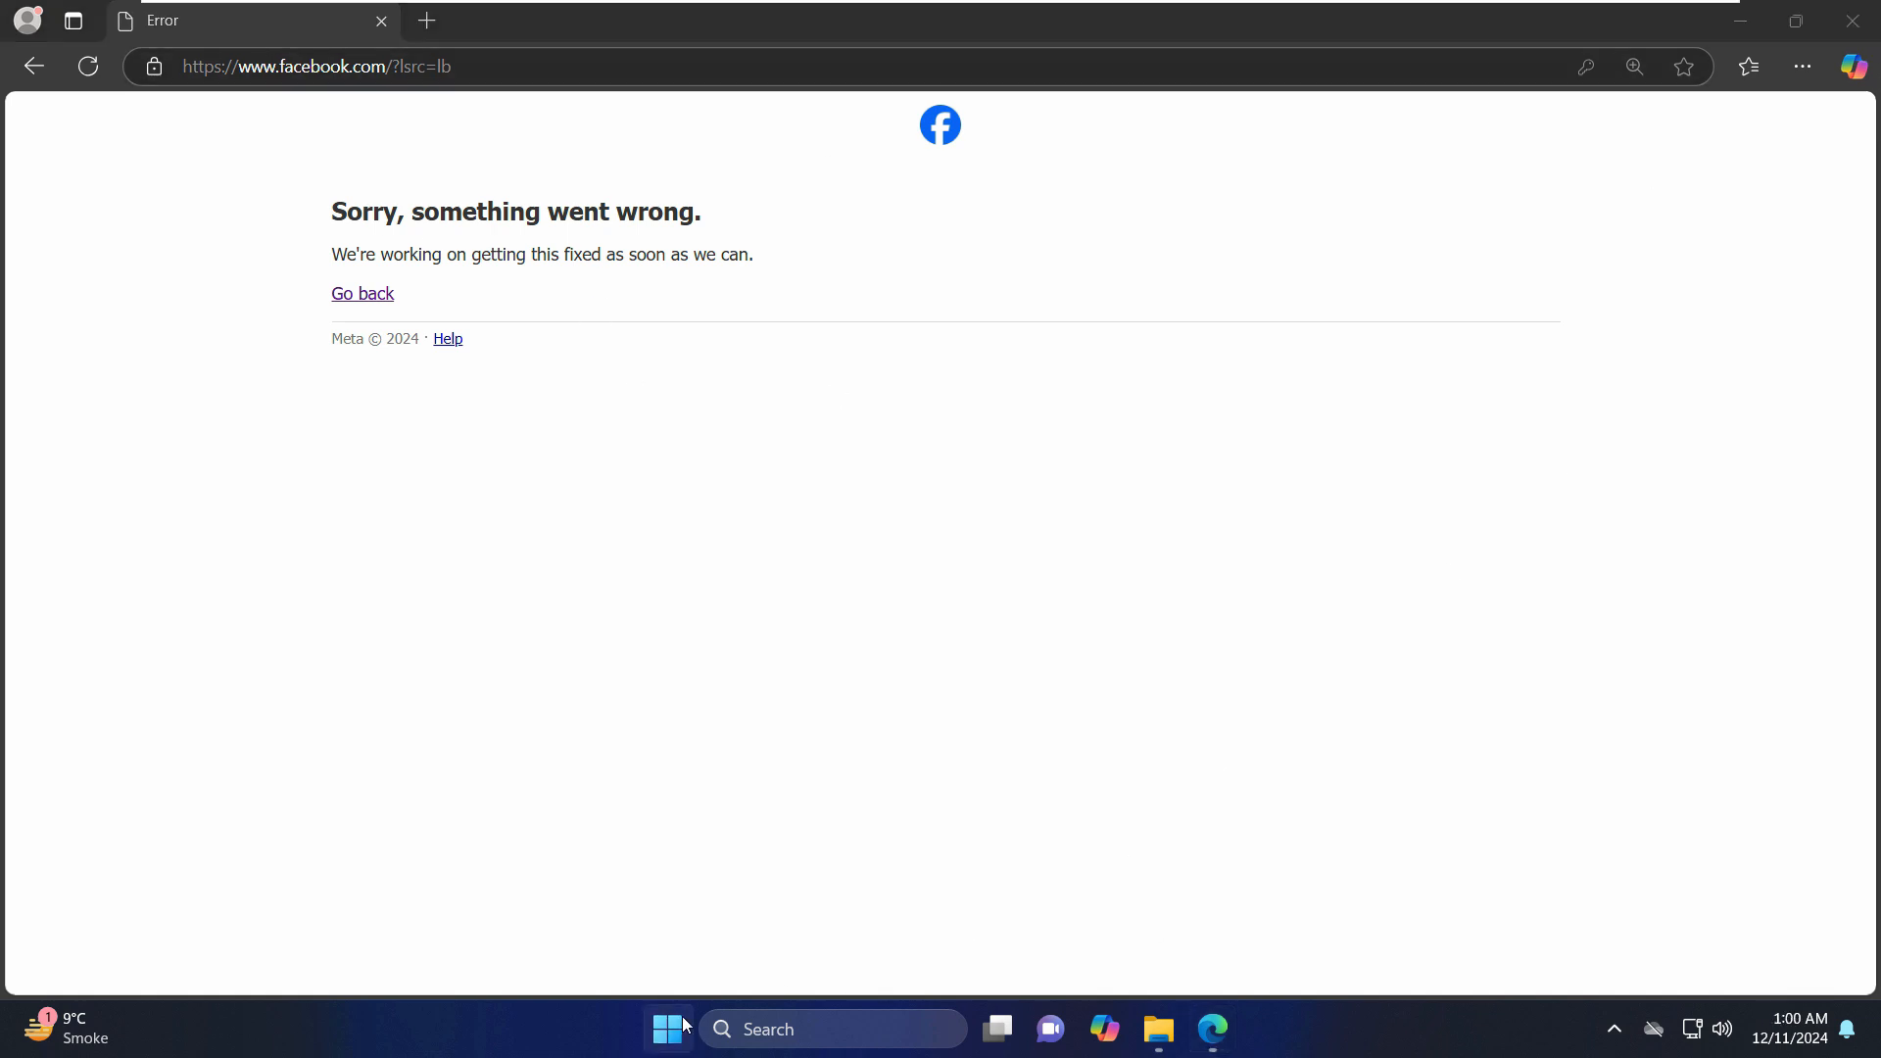
text(chrome)
text(facebook.com)
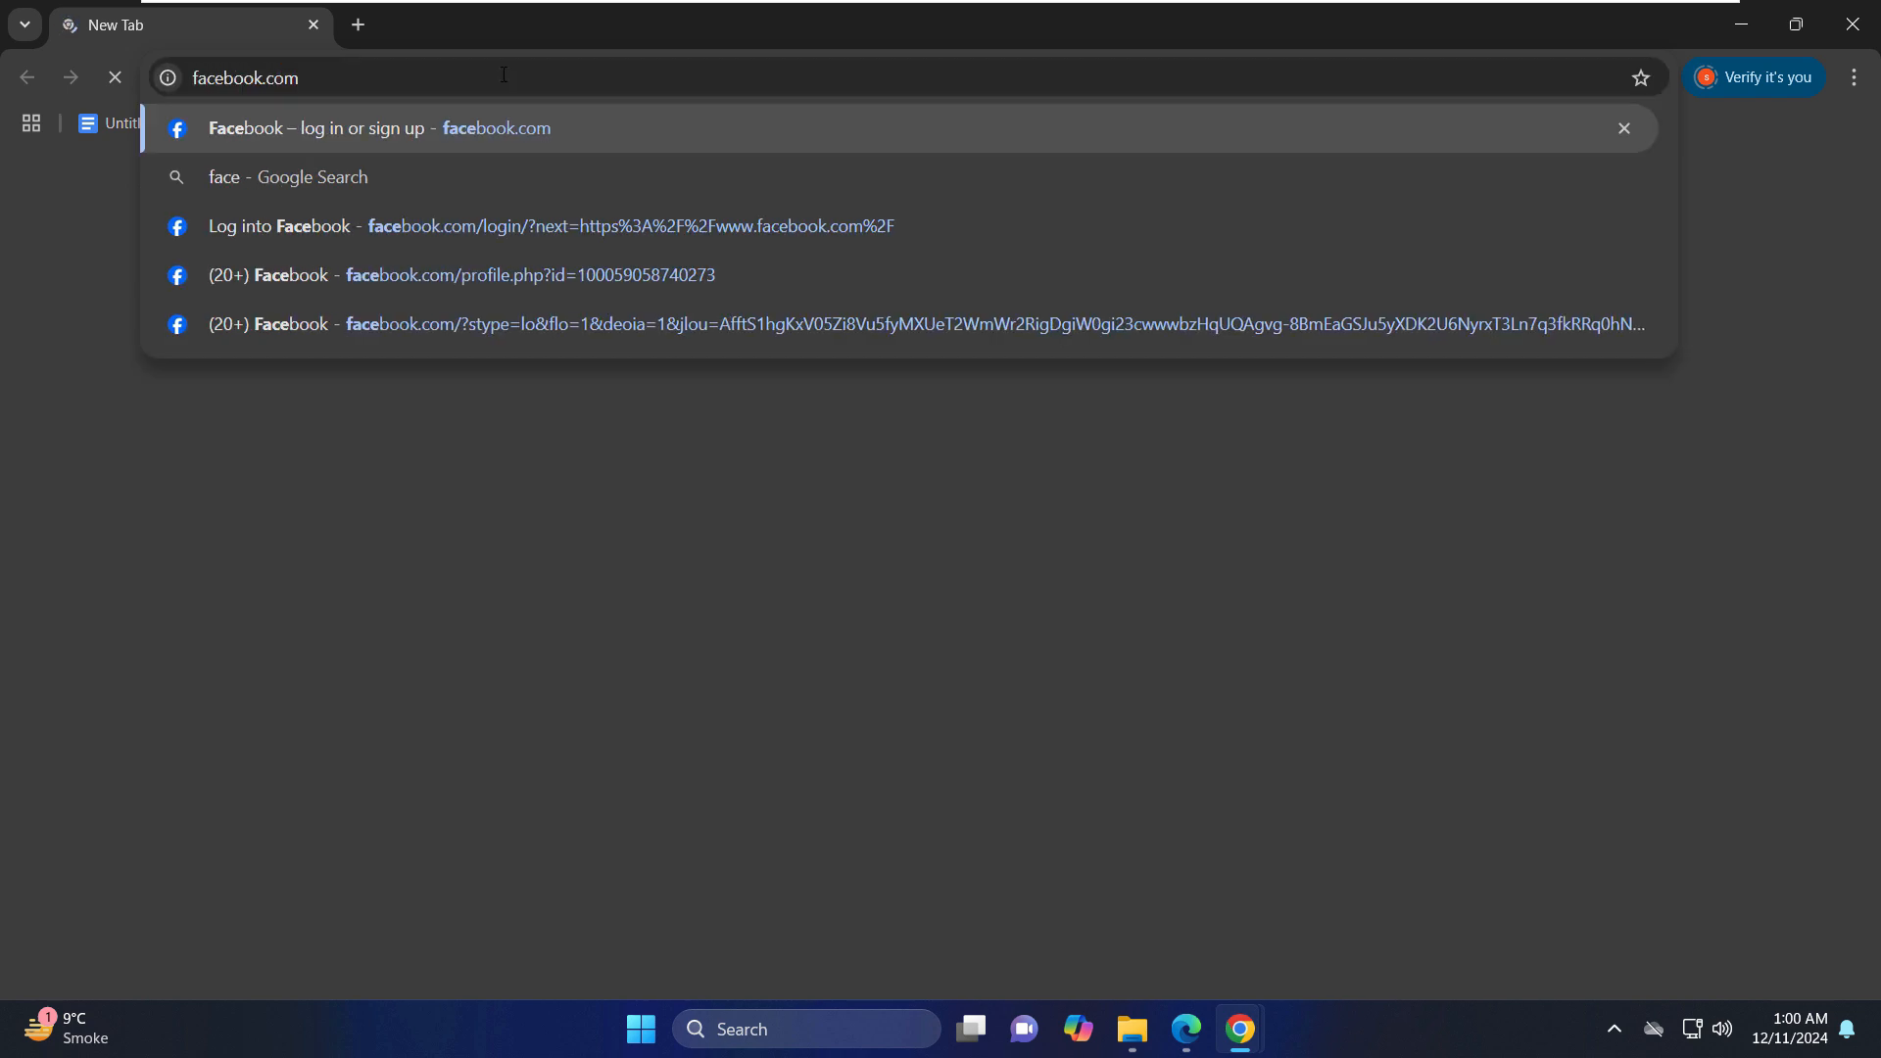
click(317, 128)
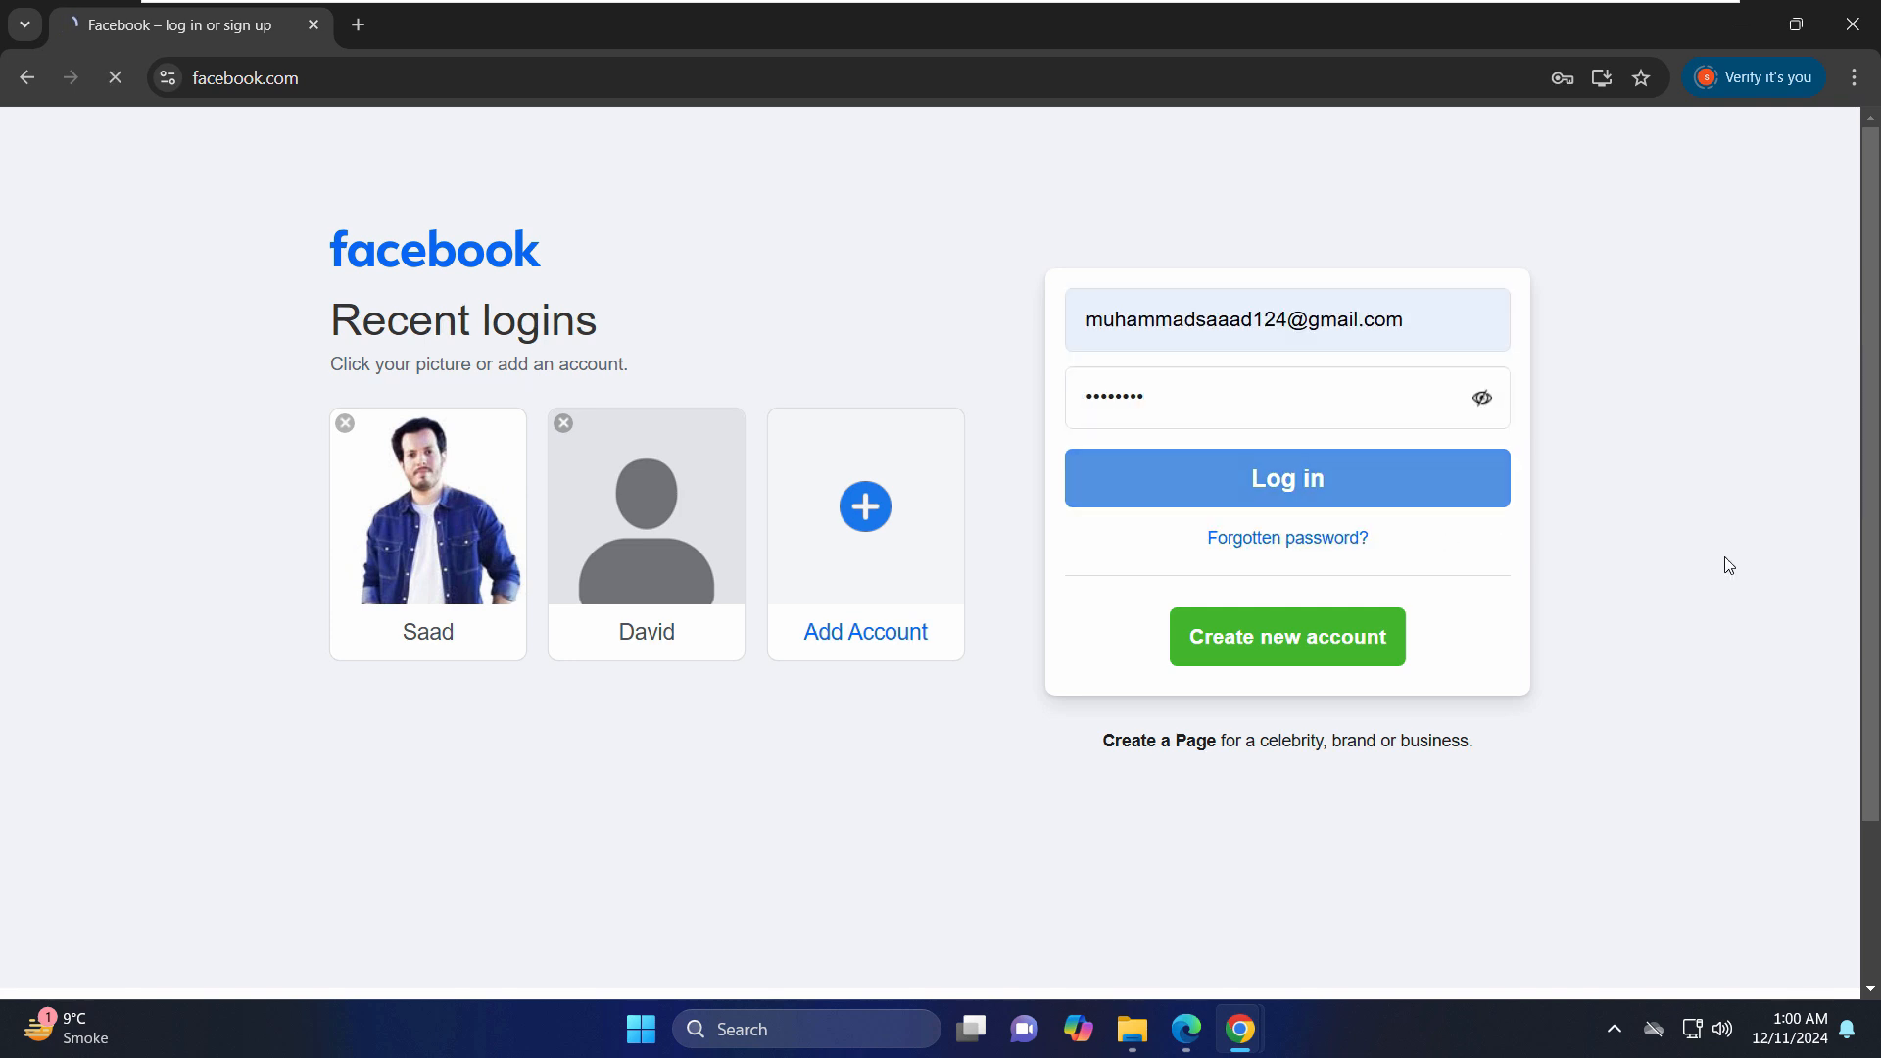
click(1288, 478)
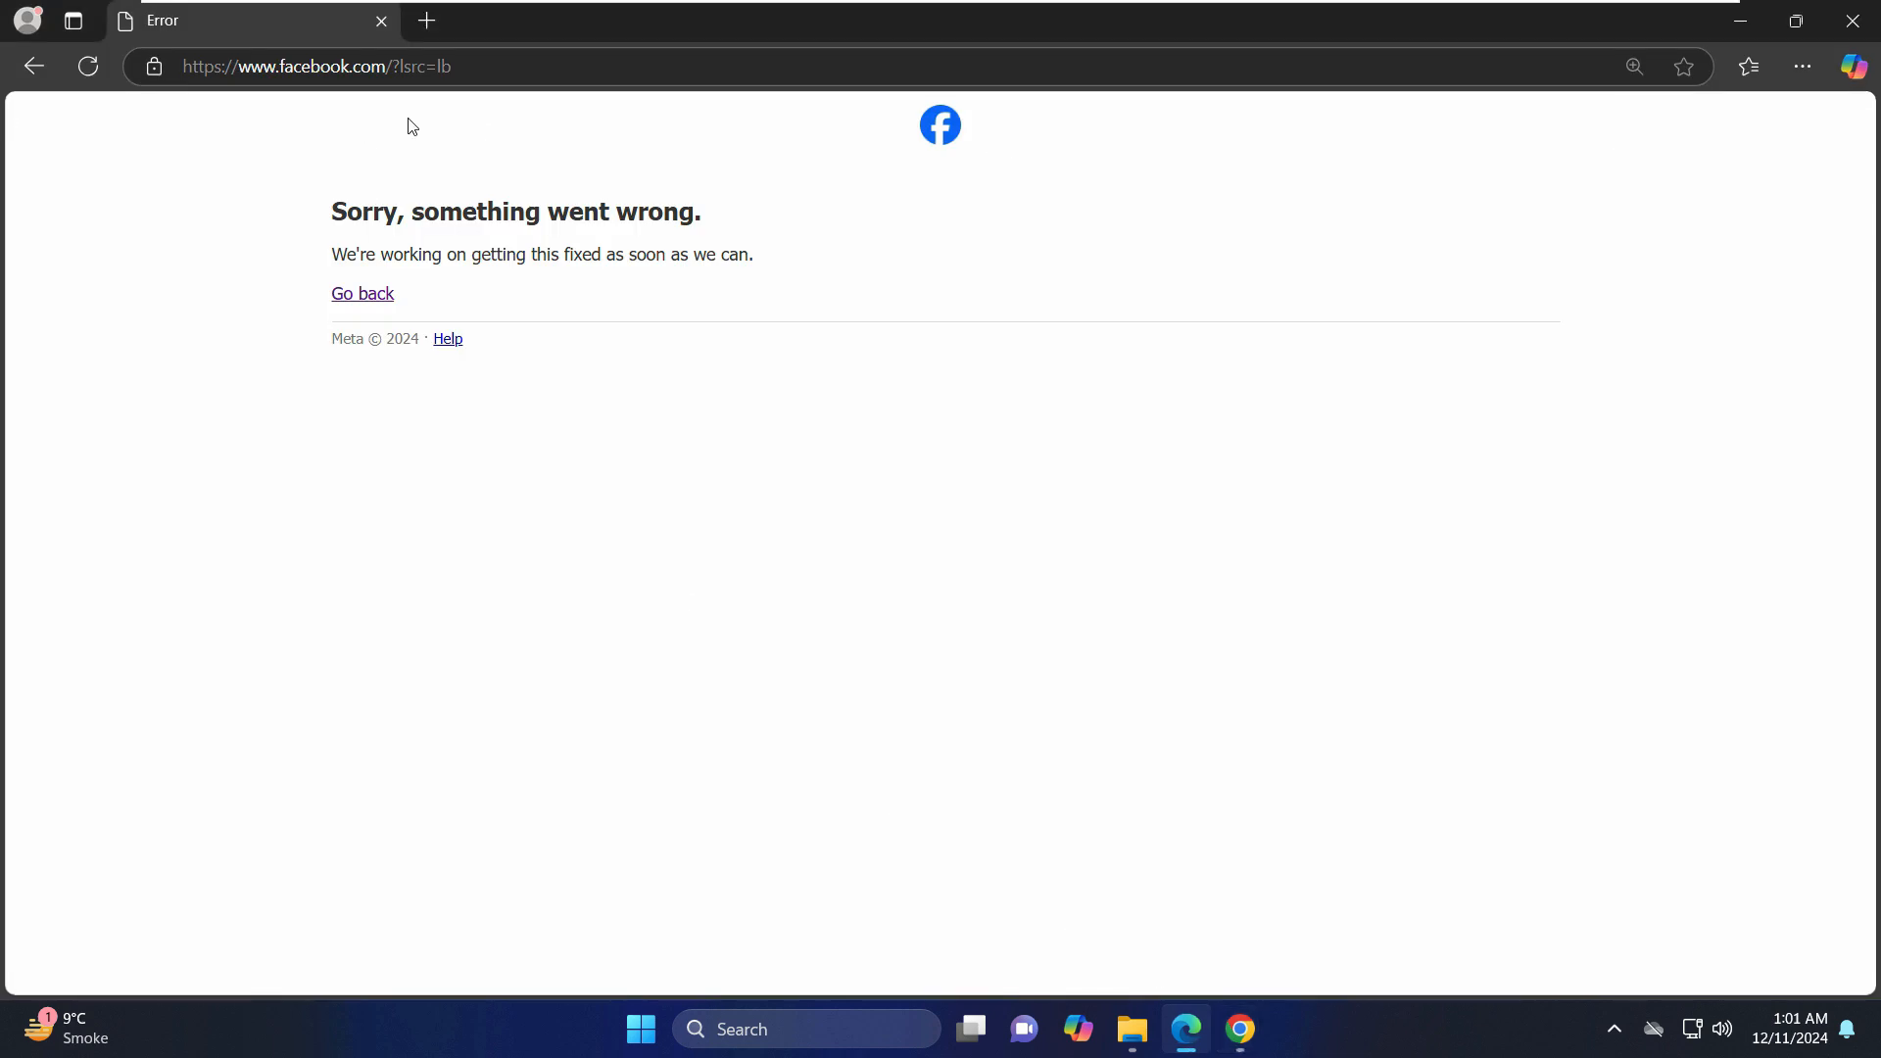
mouse_move(1854, 19)
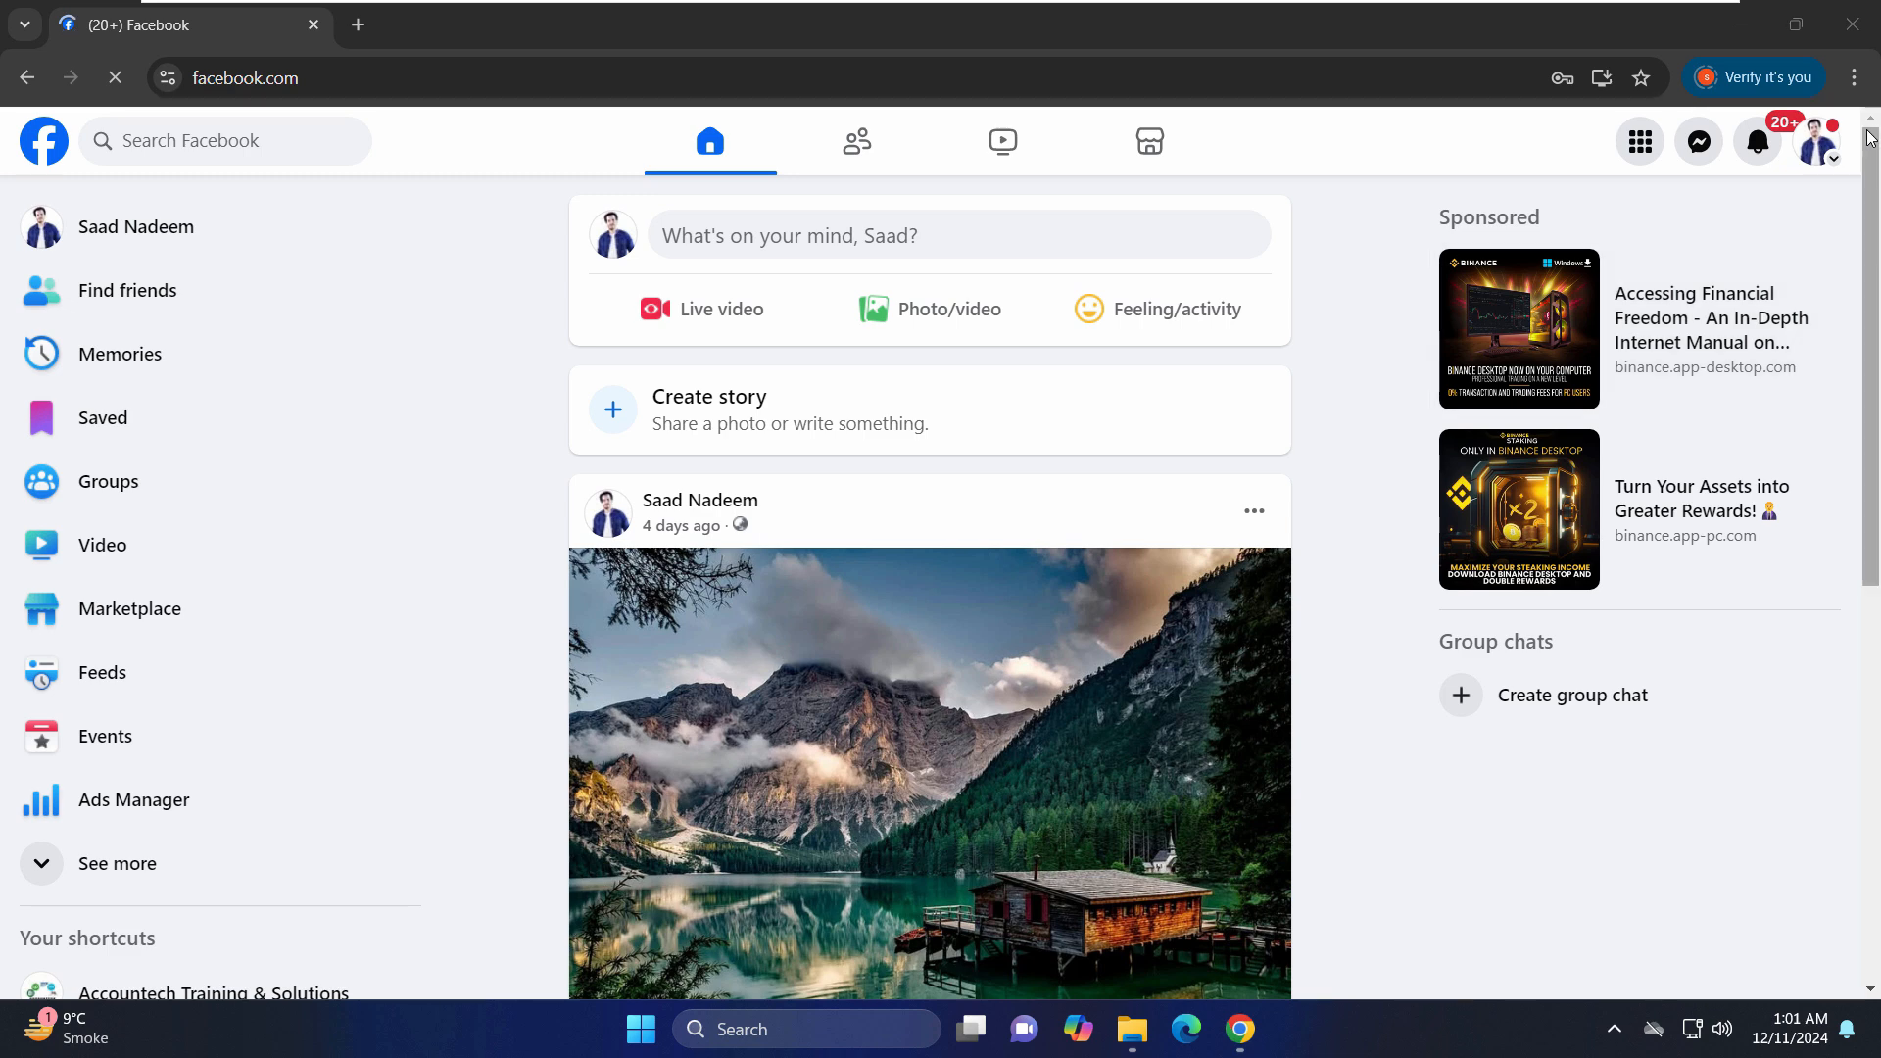
With the Facebook feed loaded, bring up Chrome's three-dot main menu.
click(1853, 78)
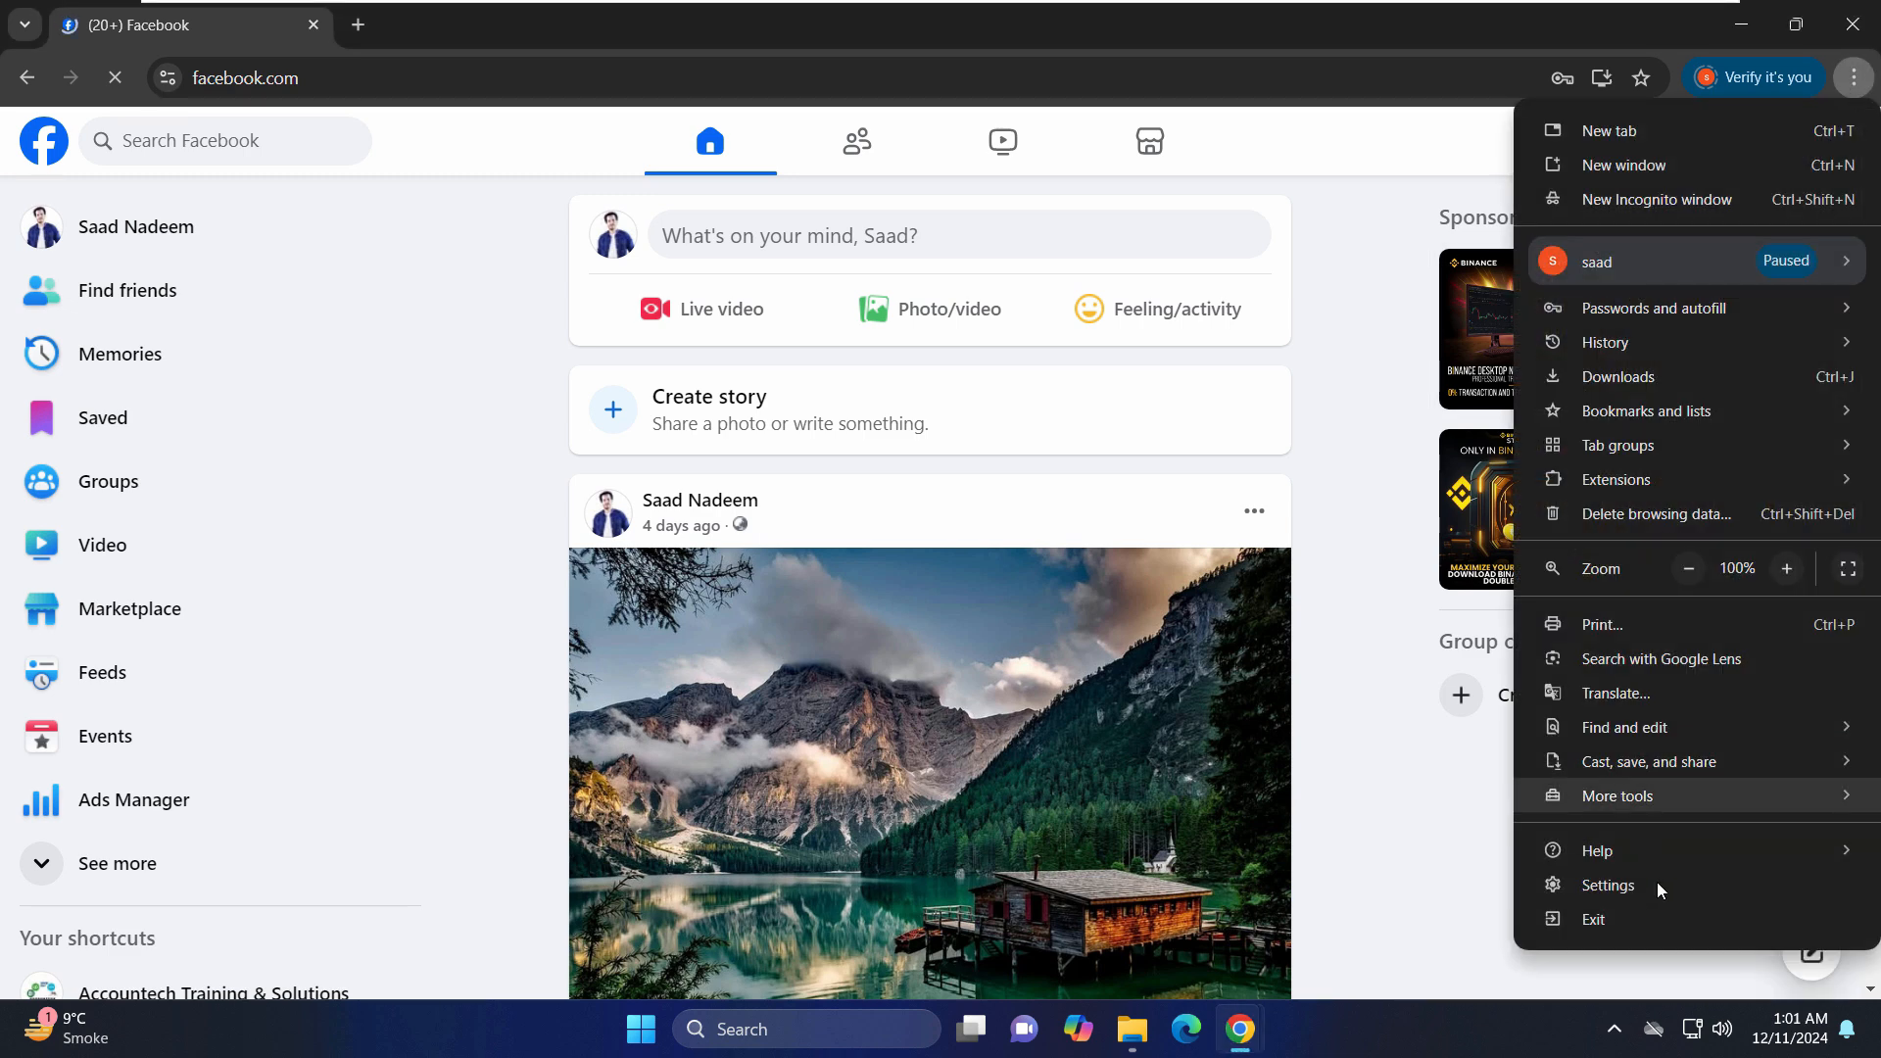
Go to Chrome Settings and show the Privacy and security page.
click(1607, 884)
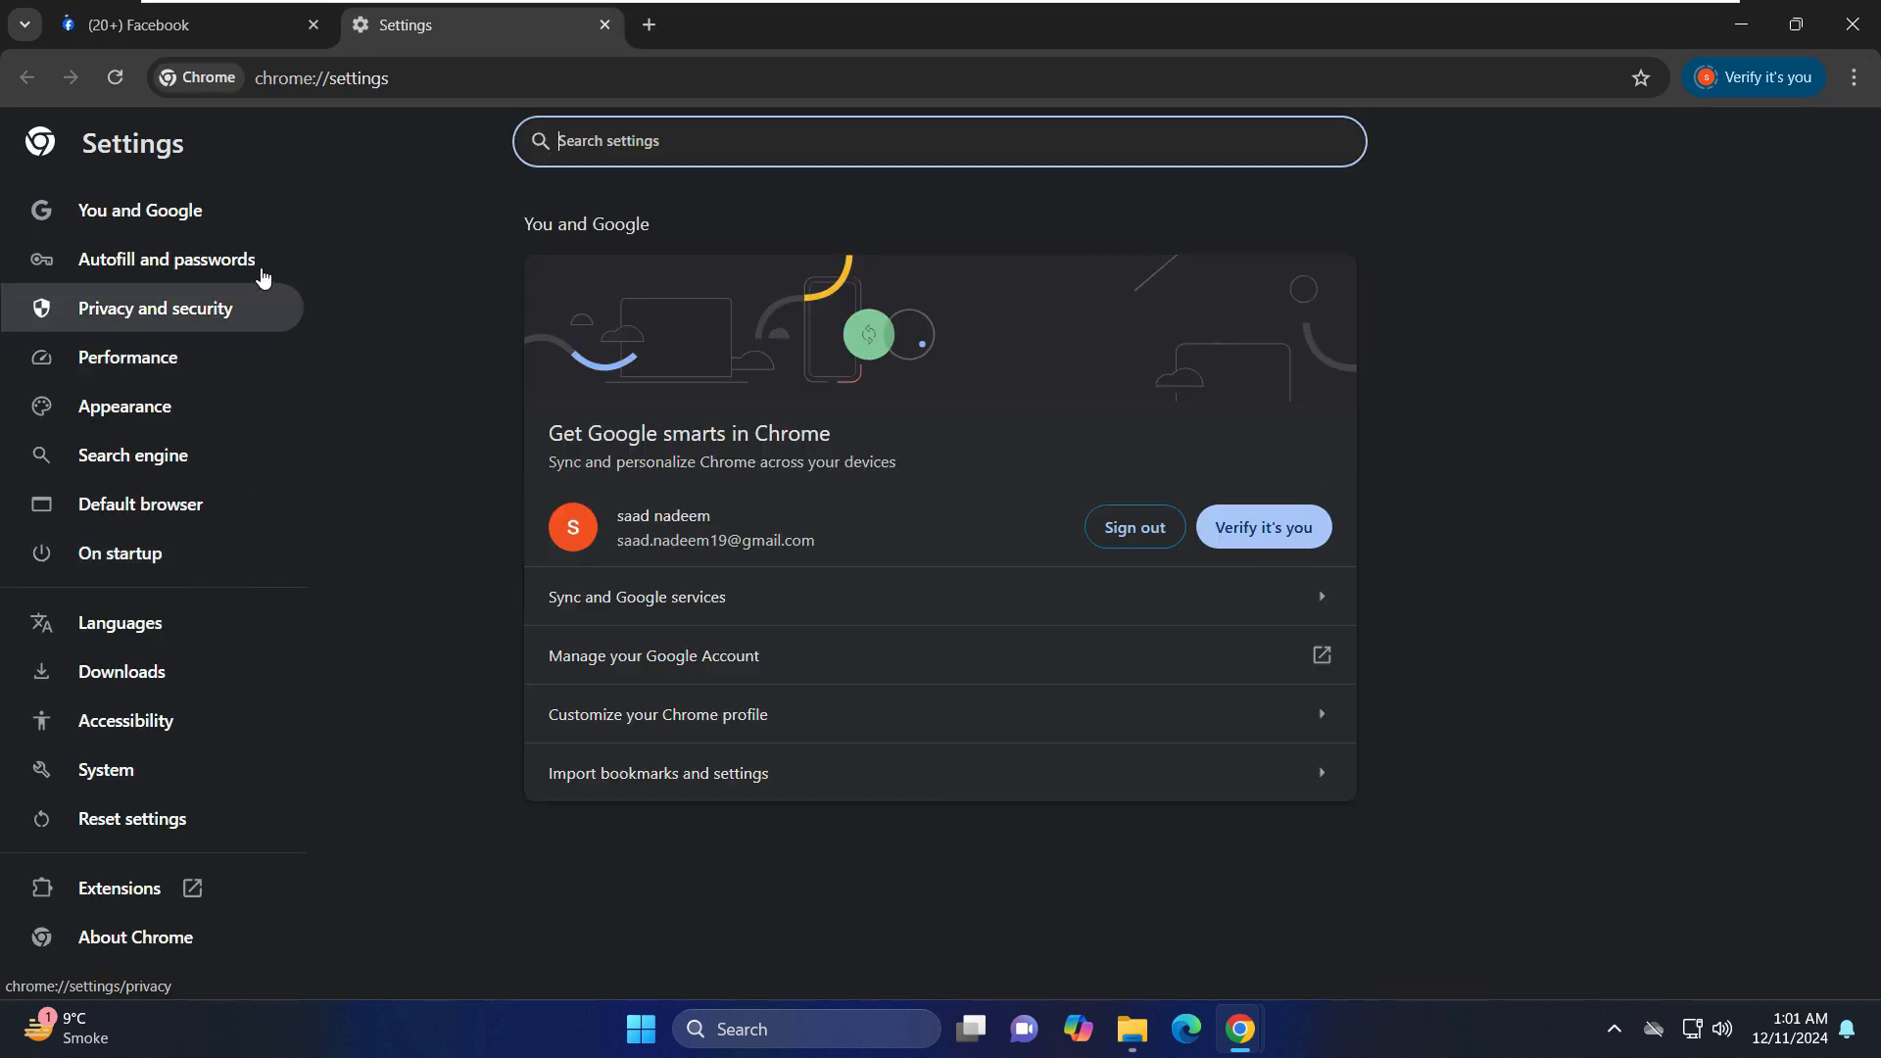
click(155, 308)
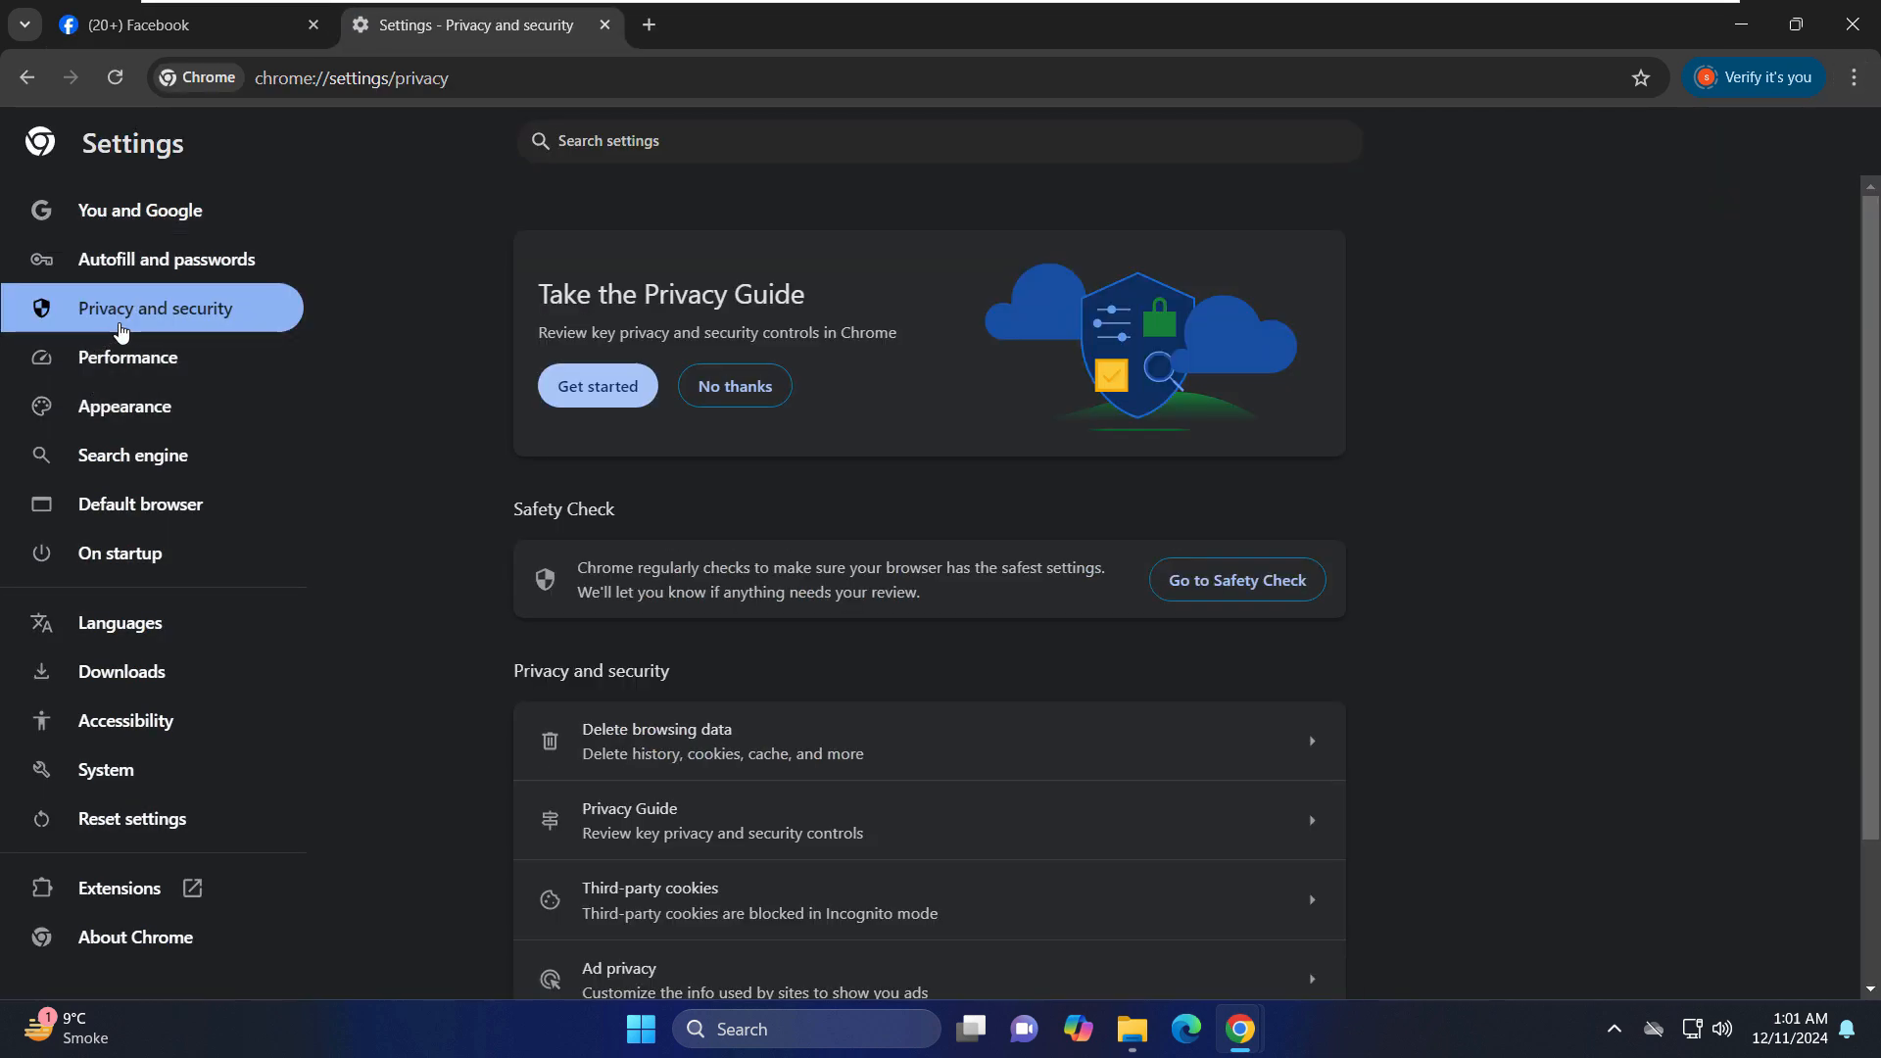
mouse_move(768, 763)
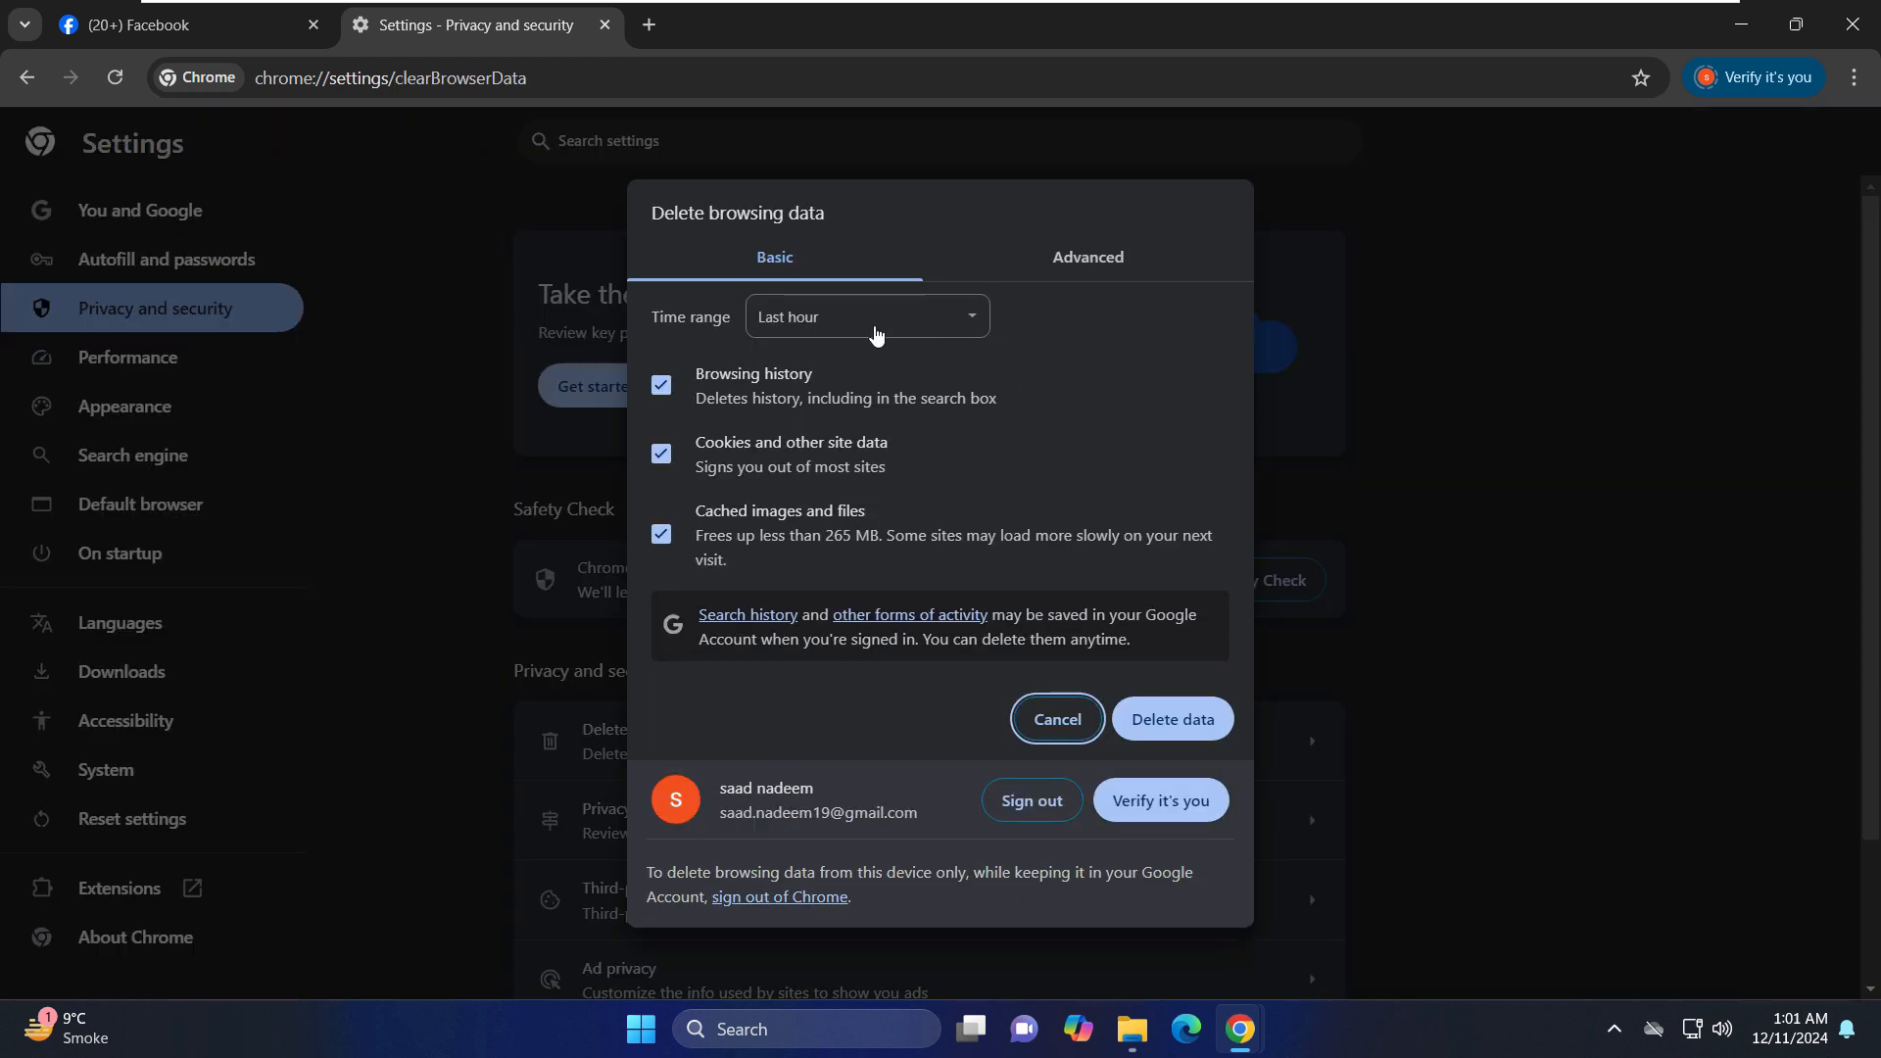
Set Basic and Advanced time range to All time and delete cookies and cached files.
click(866, 315)
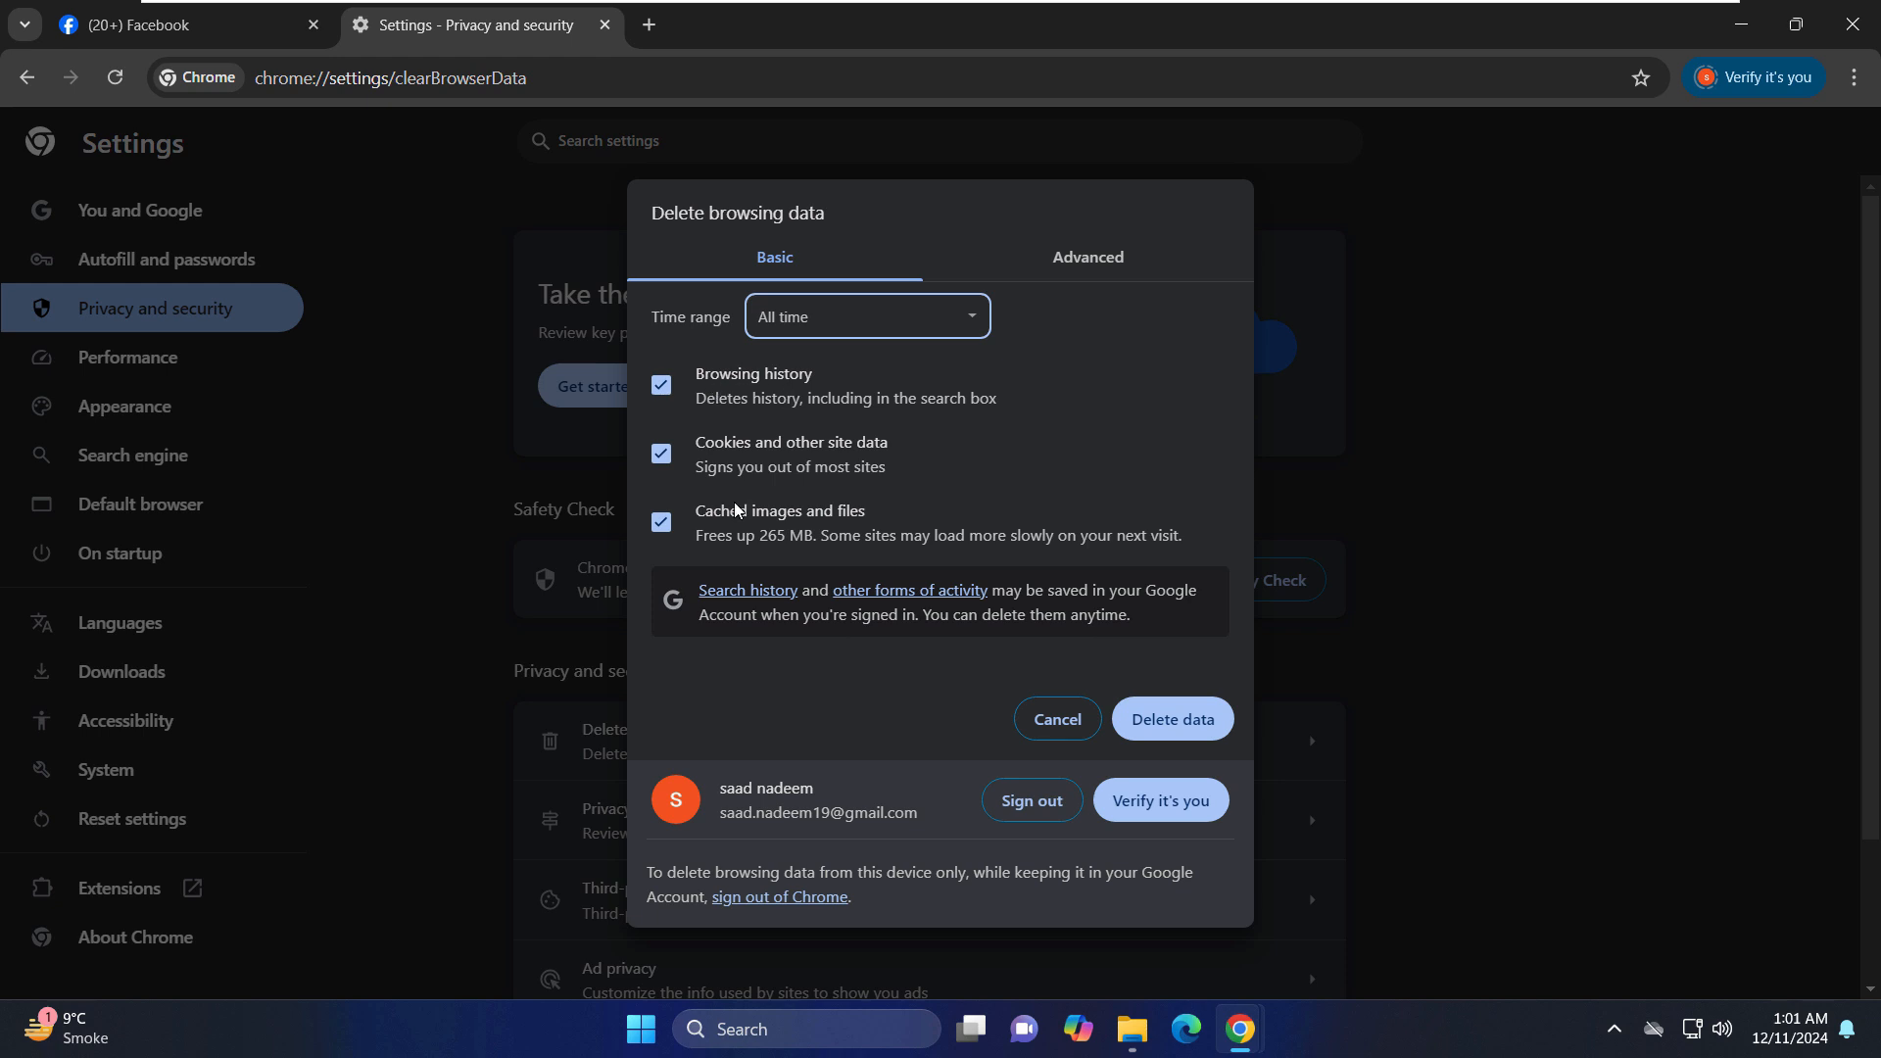
mouse_move(881, 556)
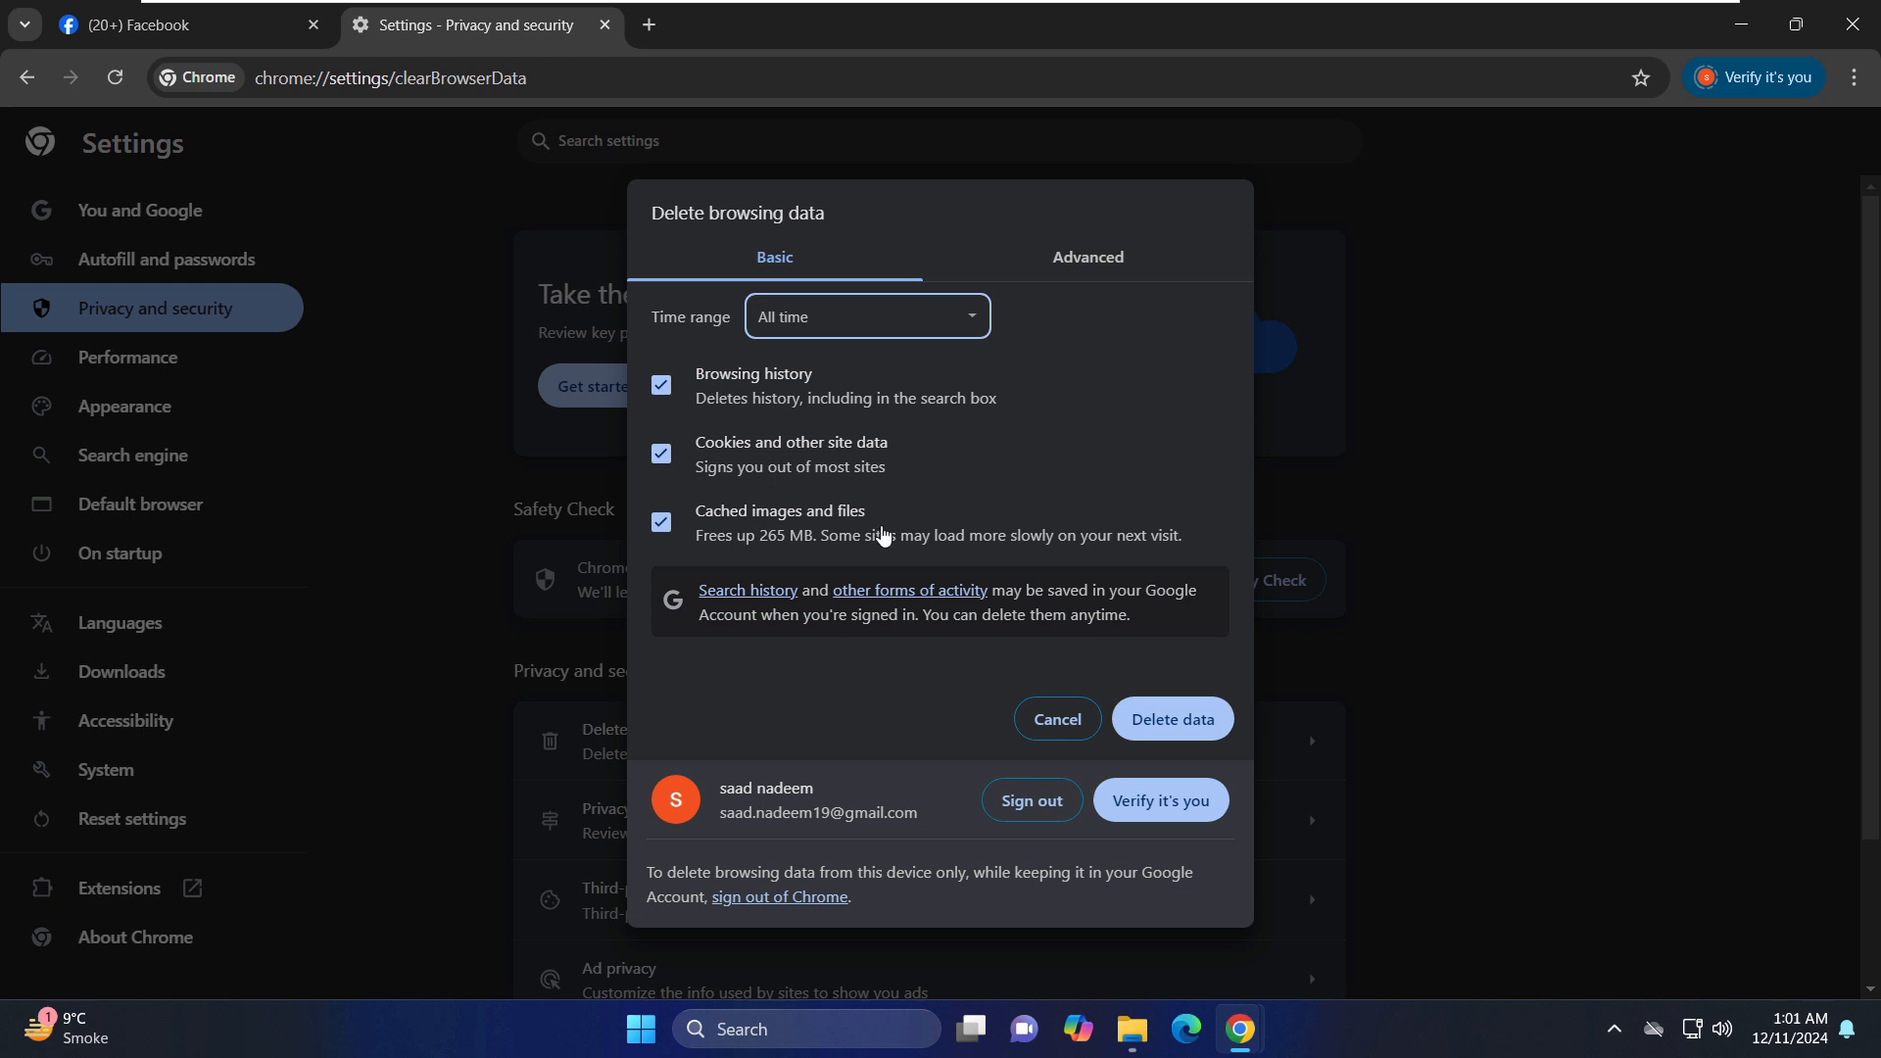
click(1087, 257)
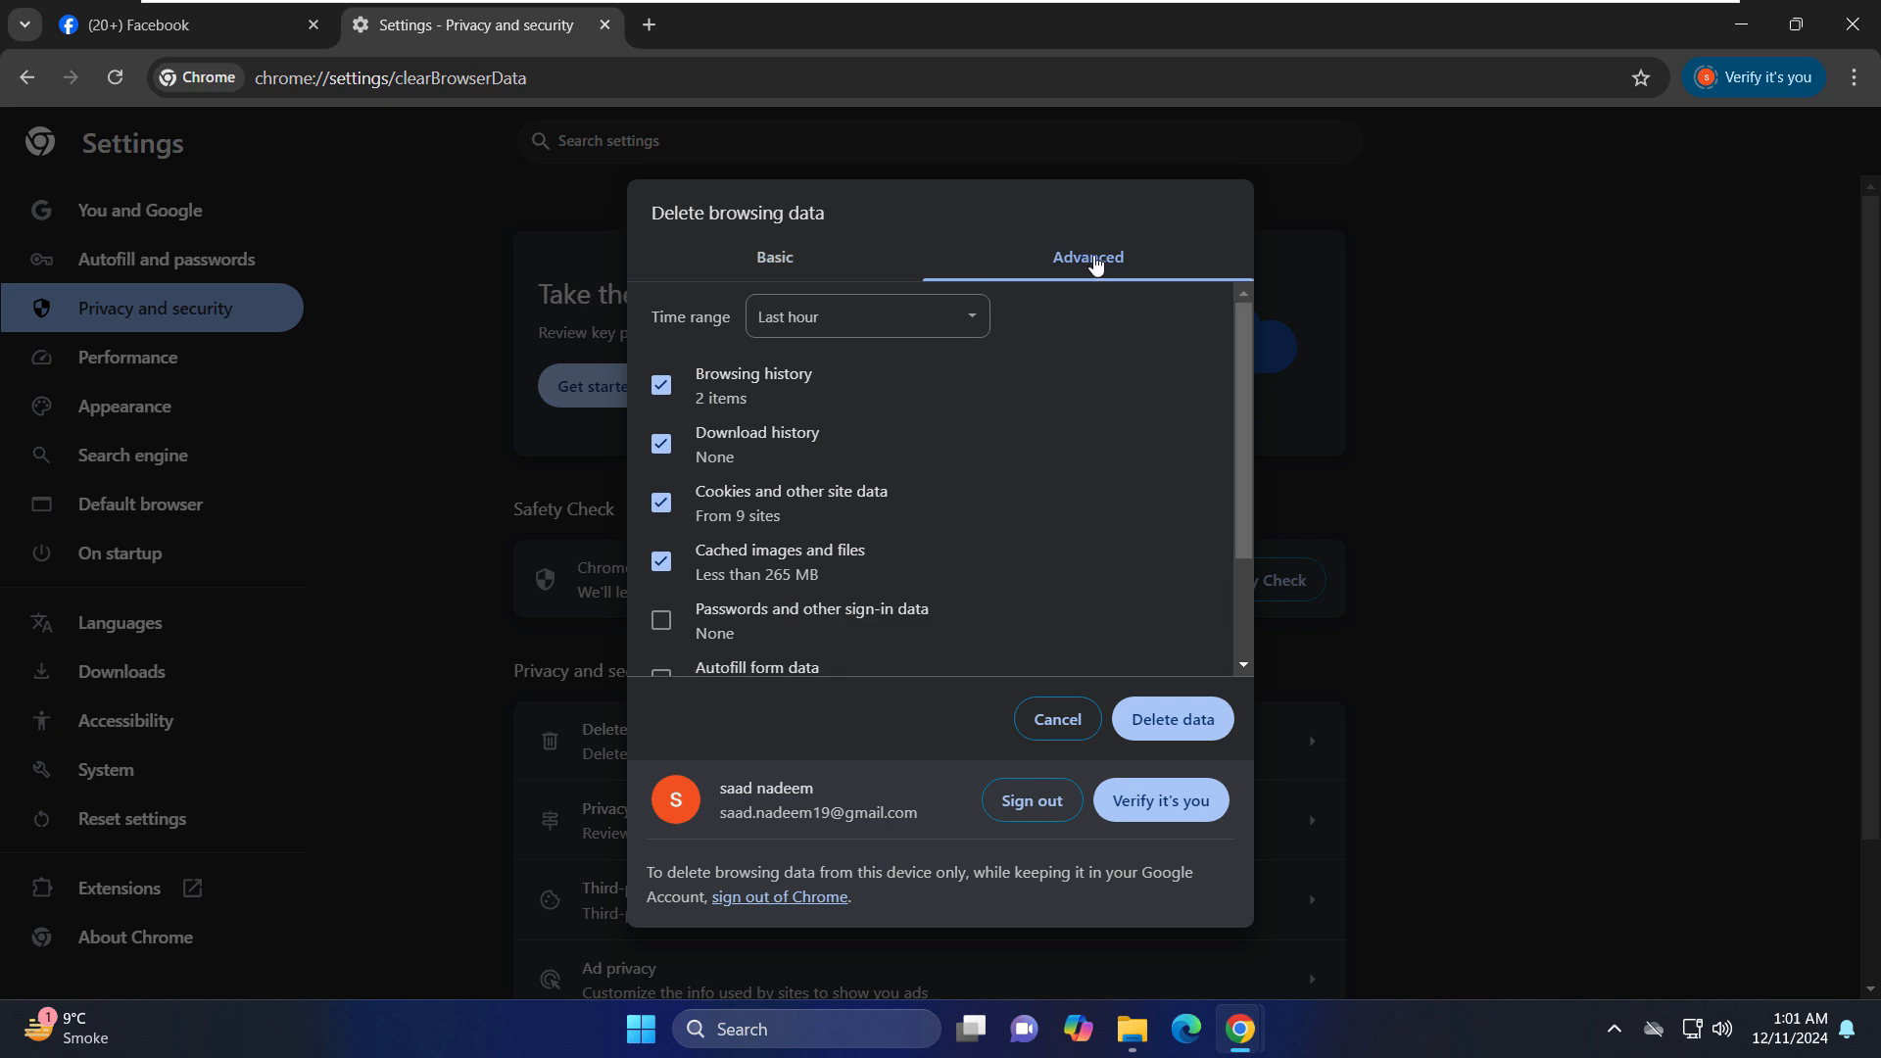
click(866, 315)
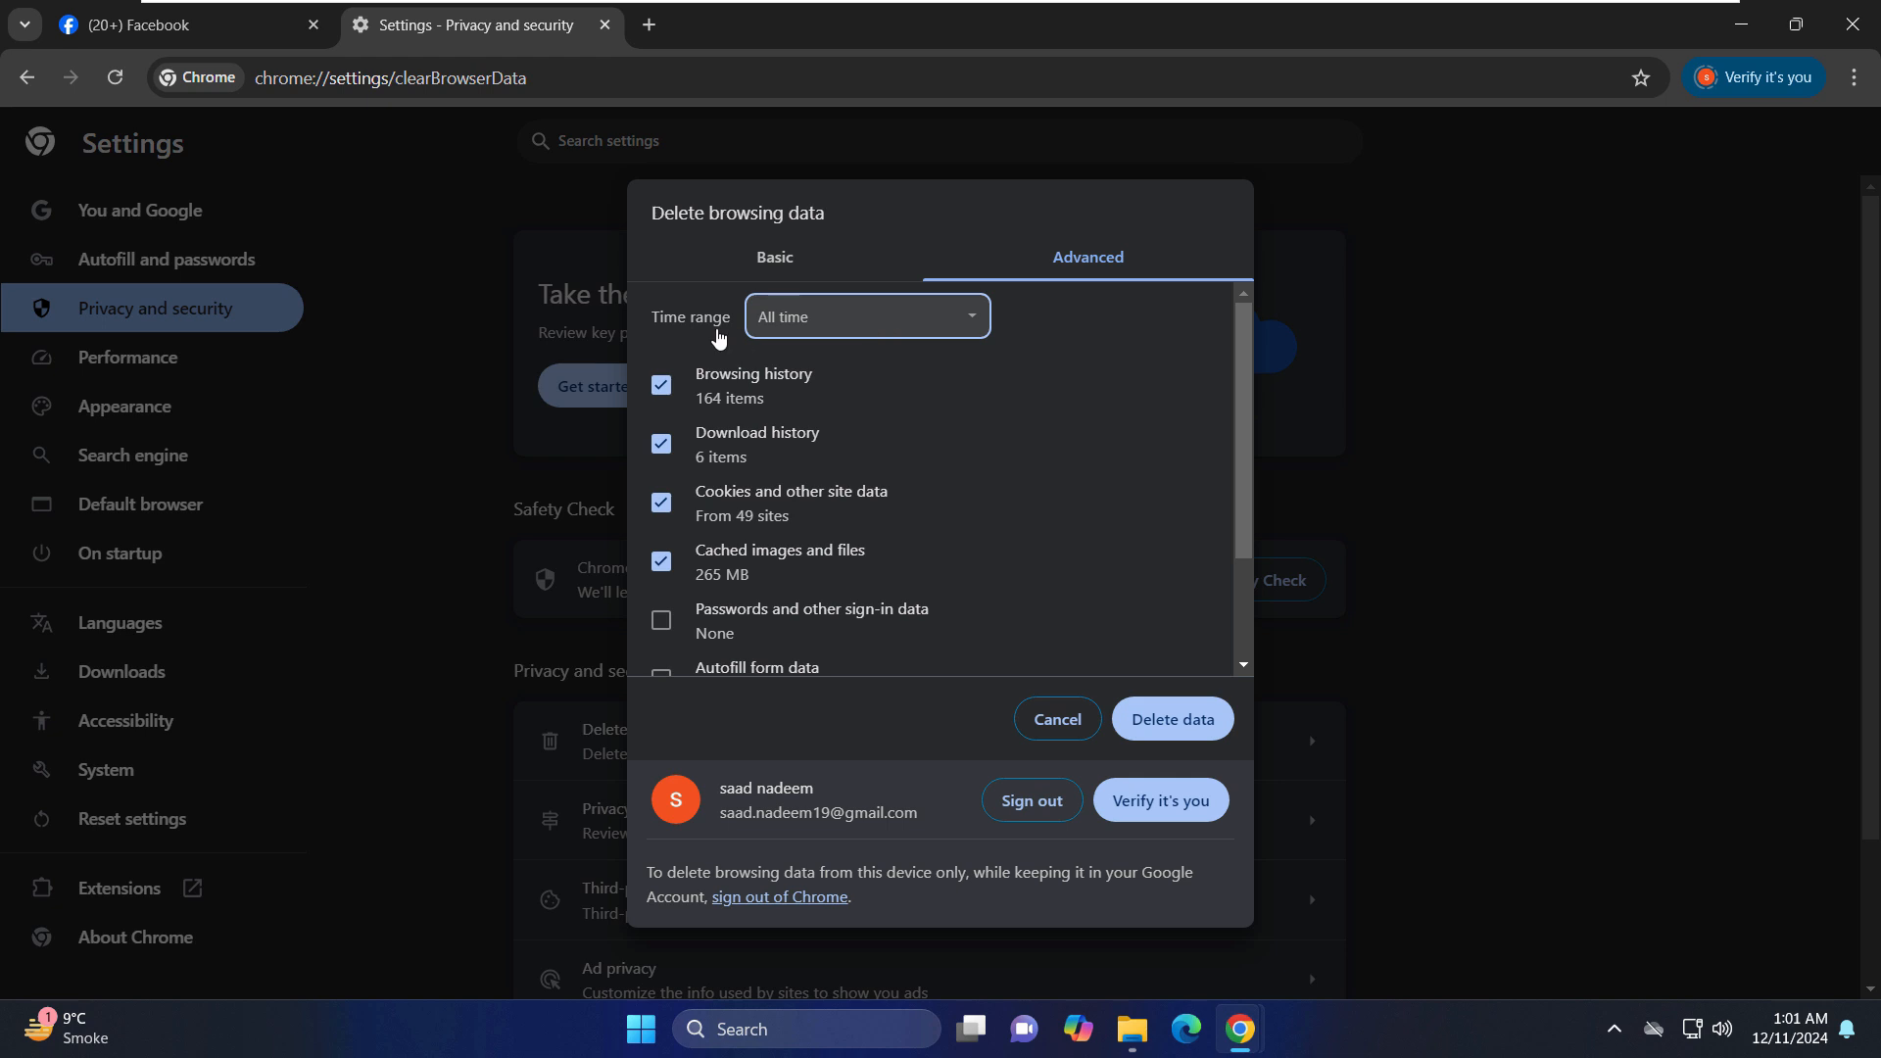
scroll(down, 3)
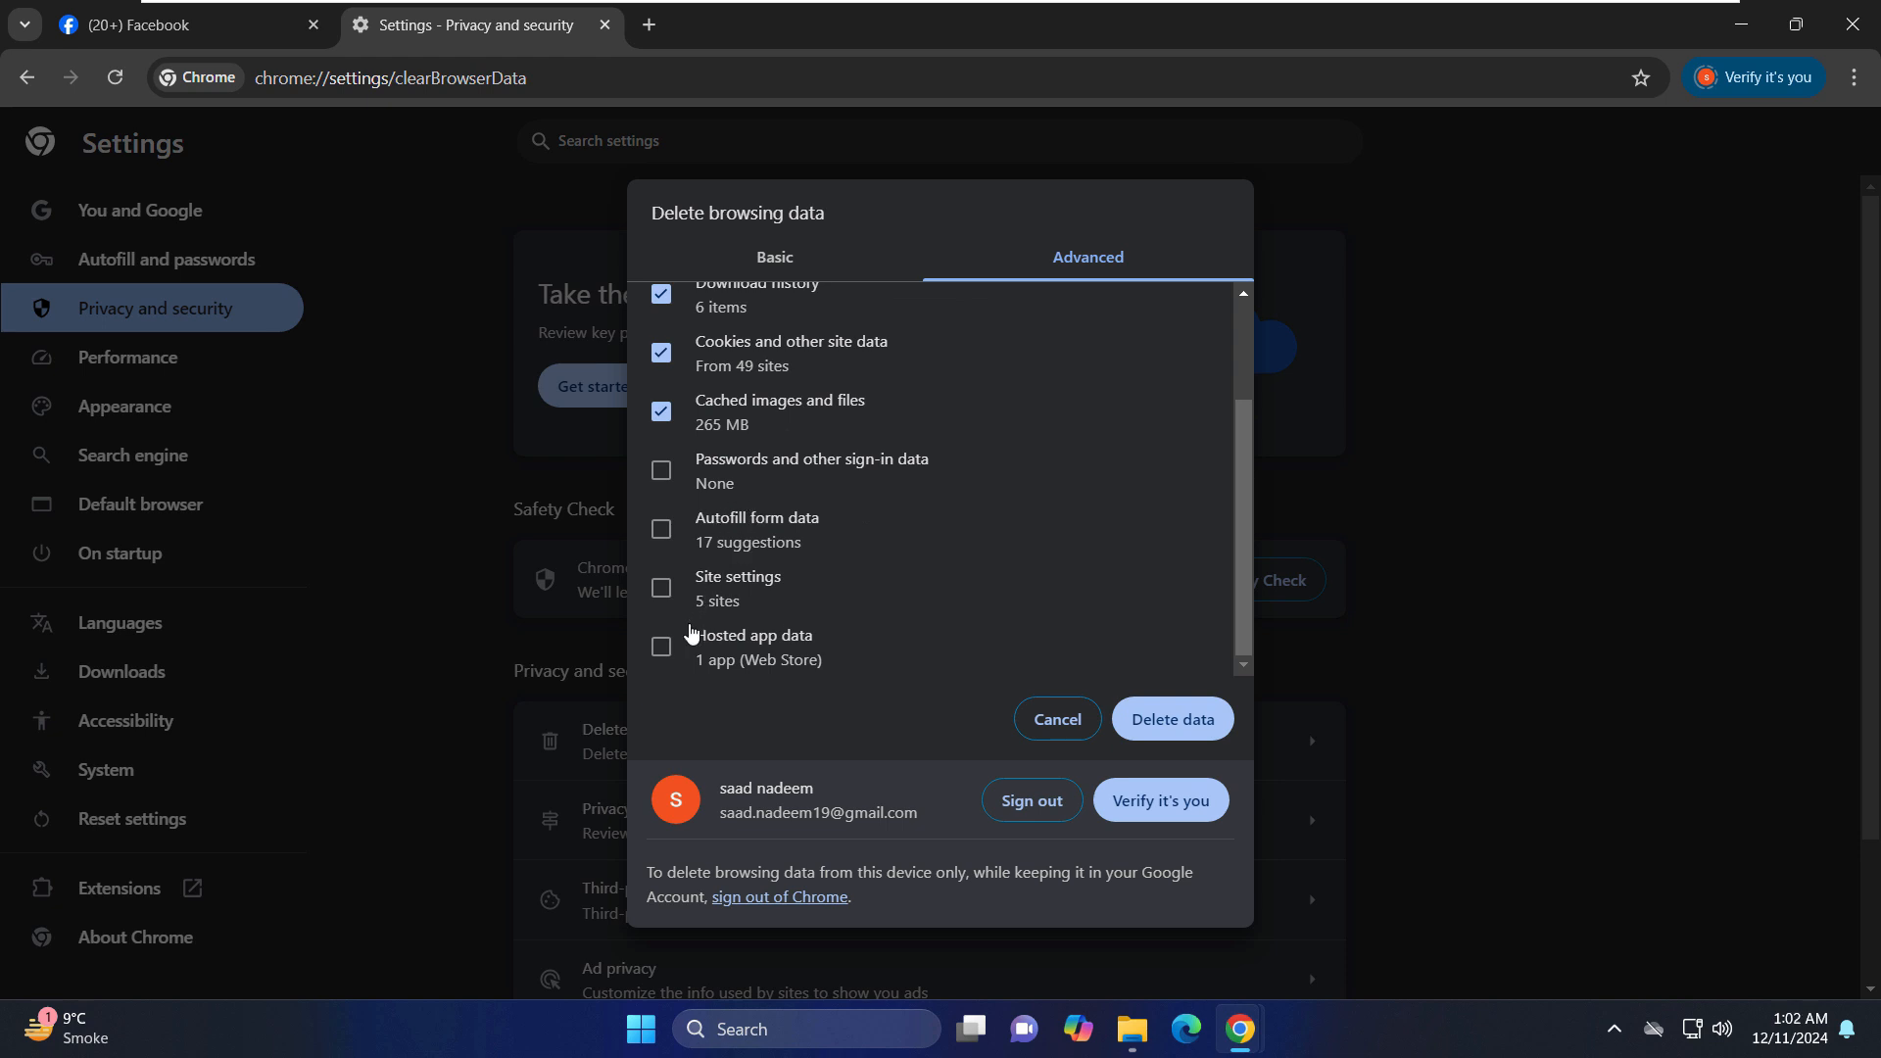
mouse_move(1091, 678)
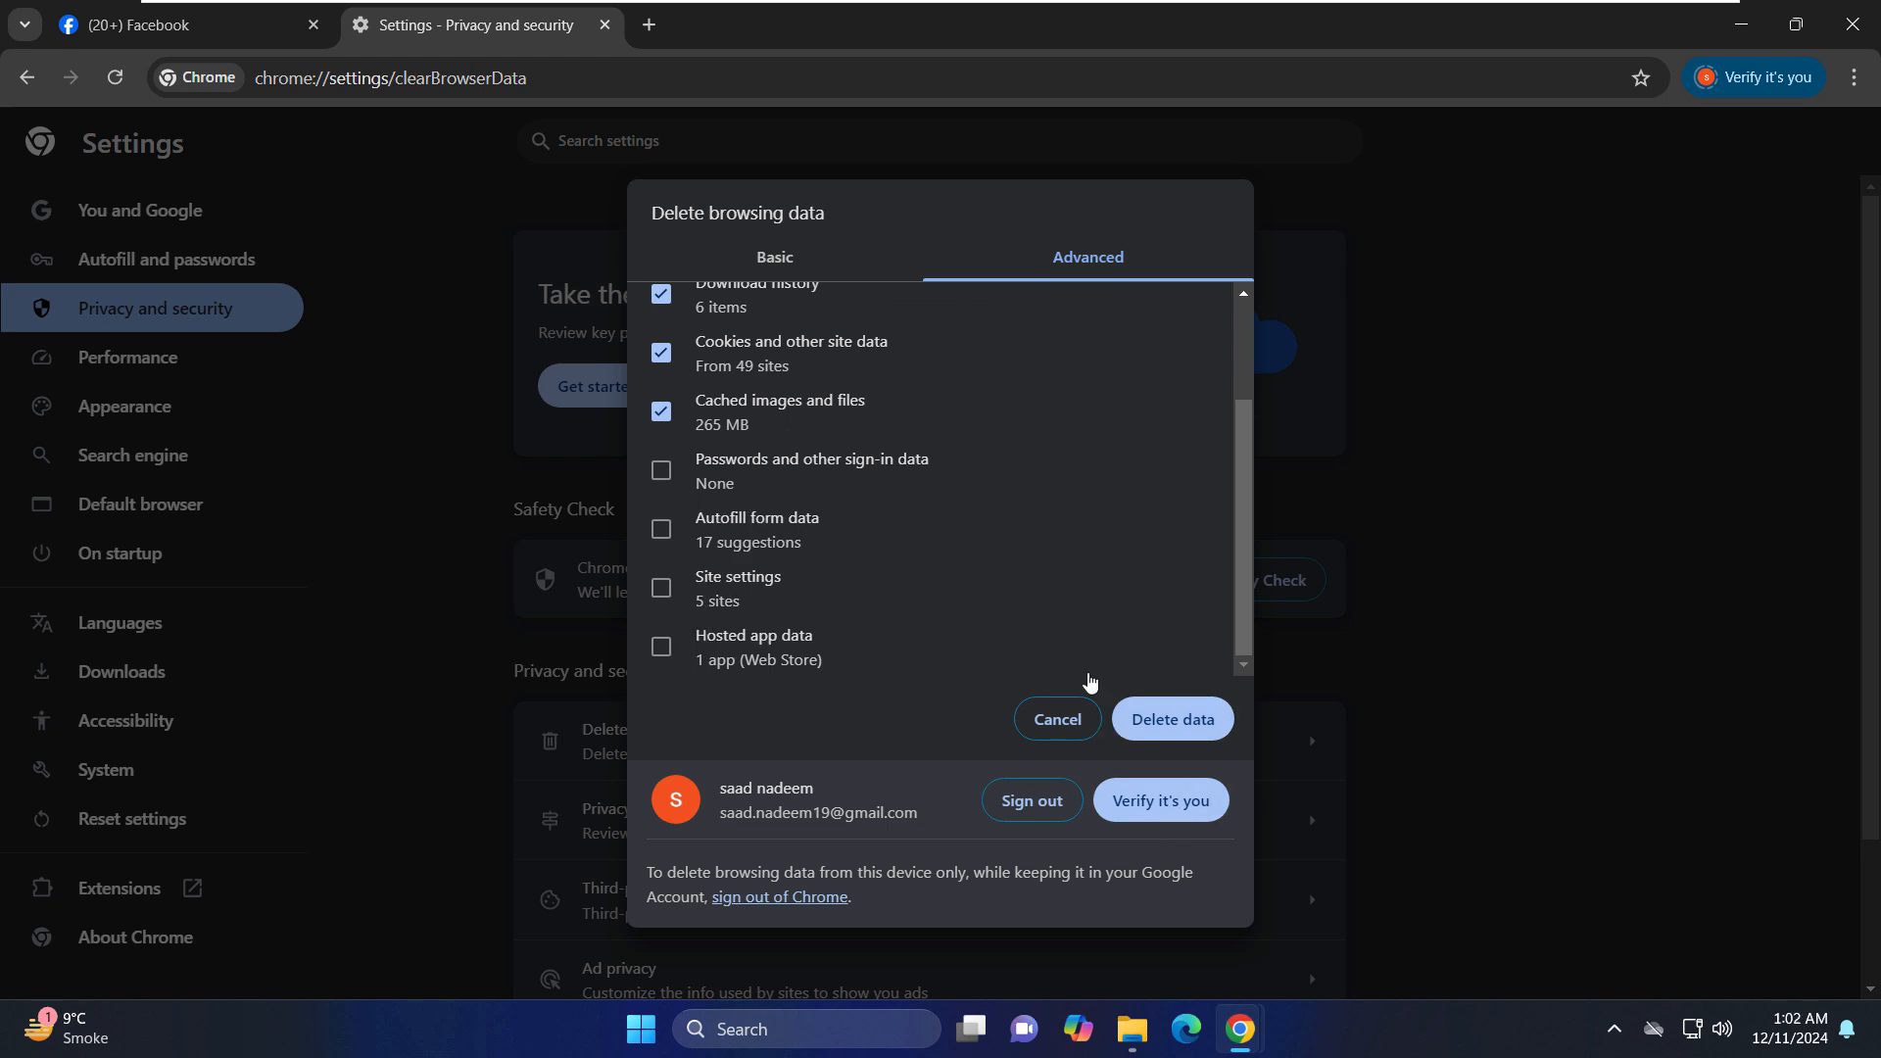
click(1056, 719)
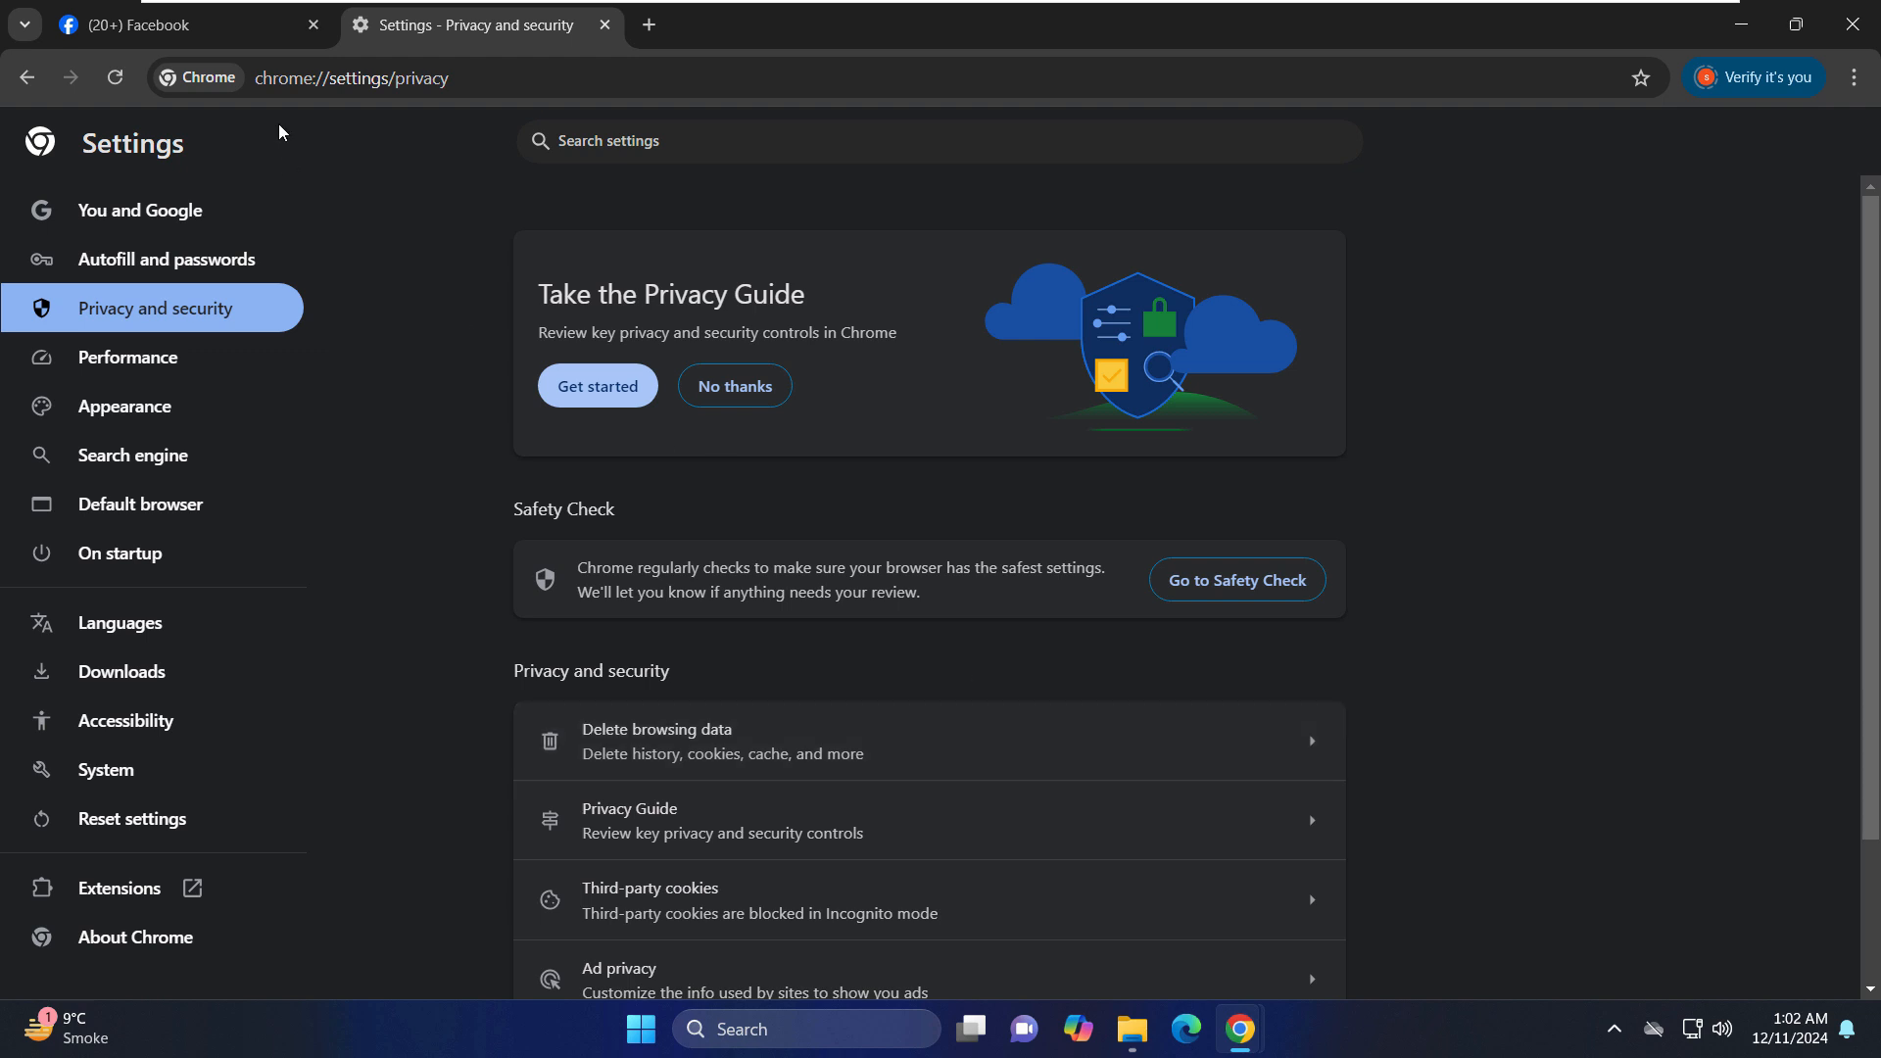
Switch back to the Facebook tab showing the logged-in home feed.
click(147, 27)
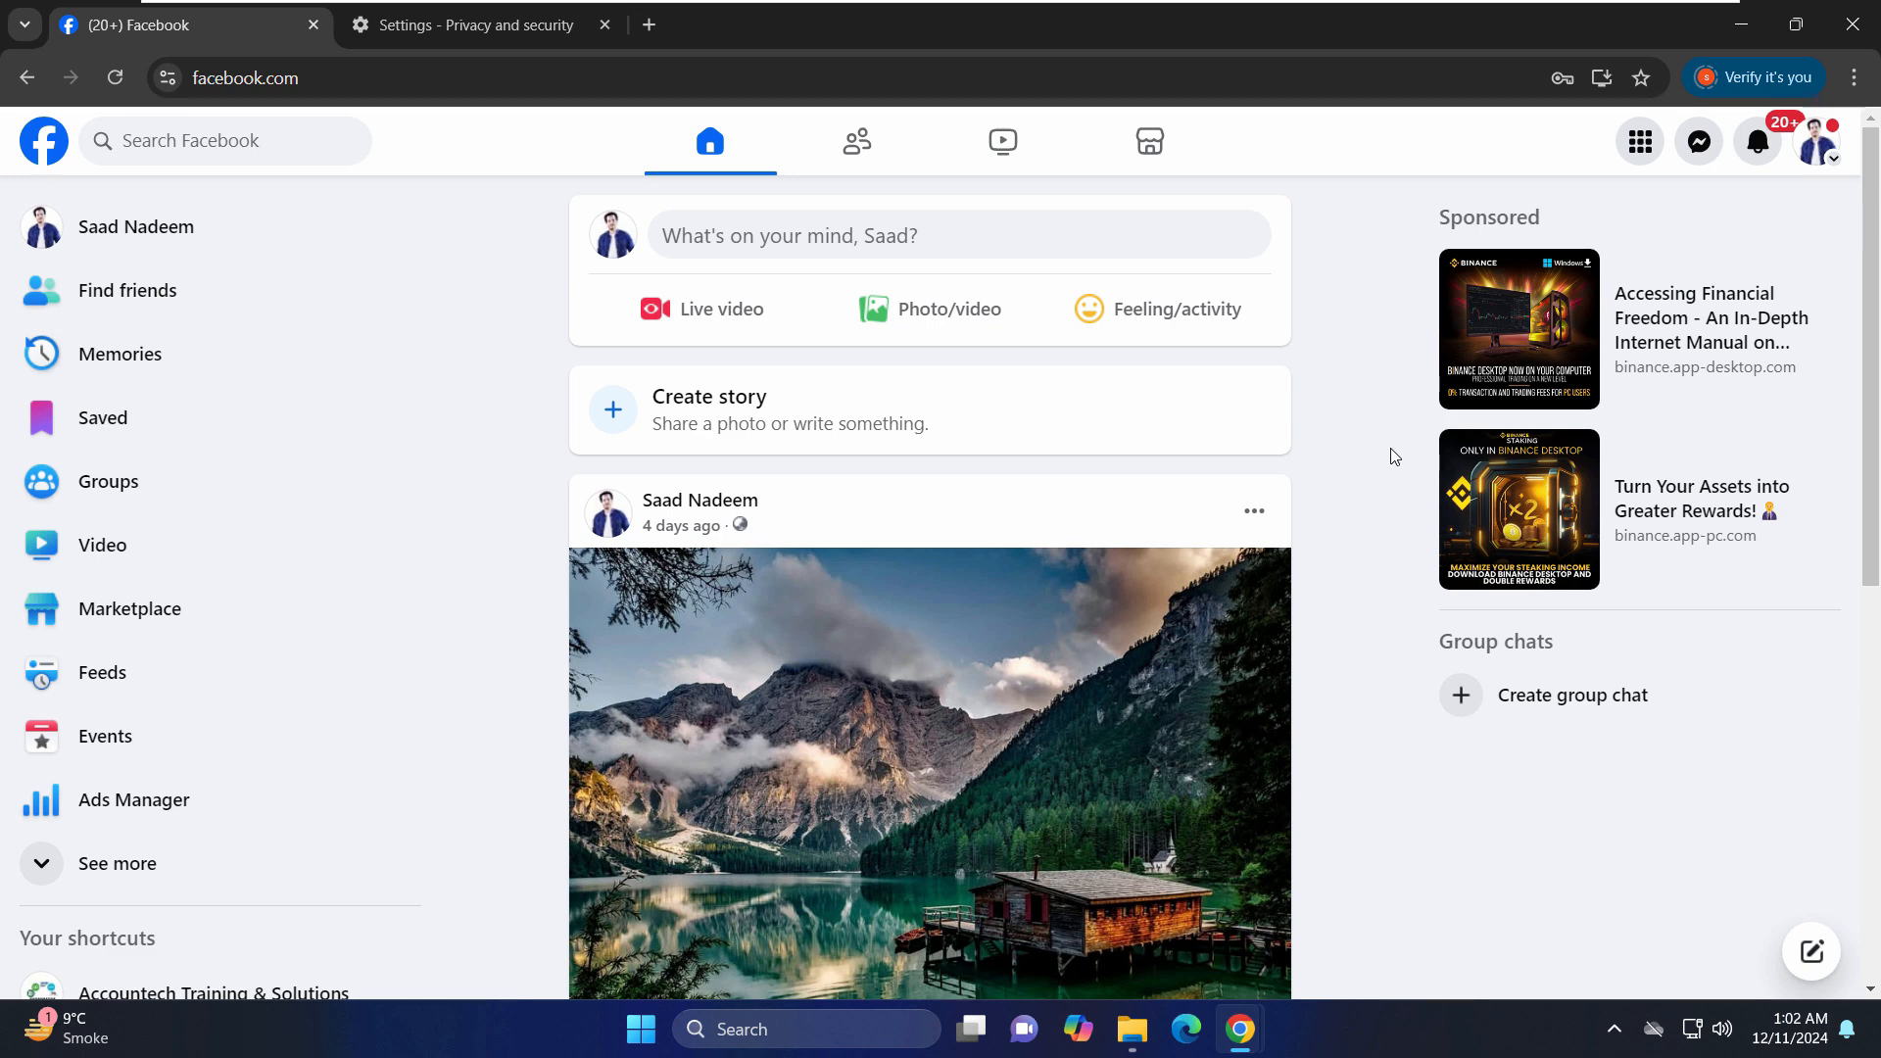
mouse_move(1368, 513)
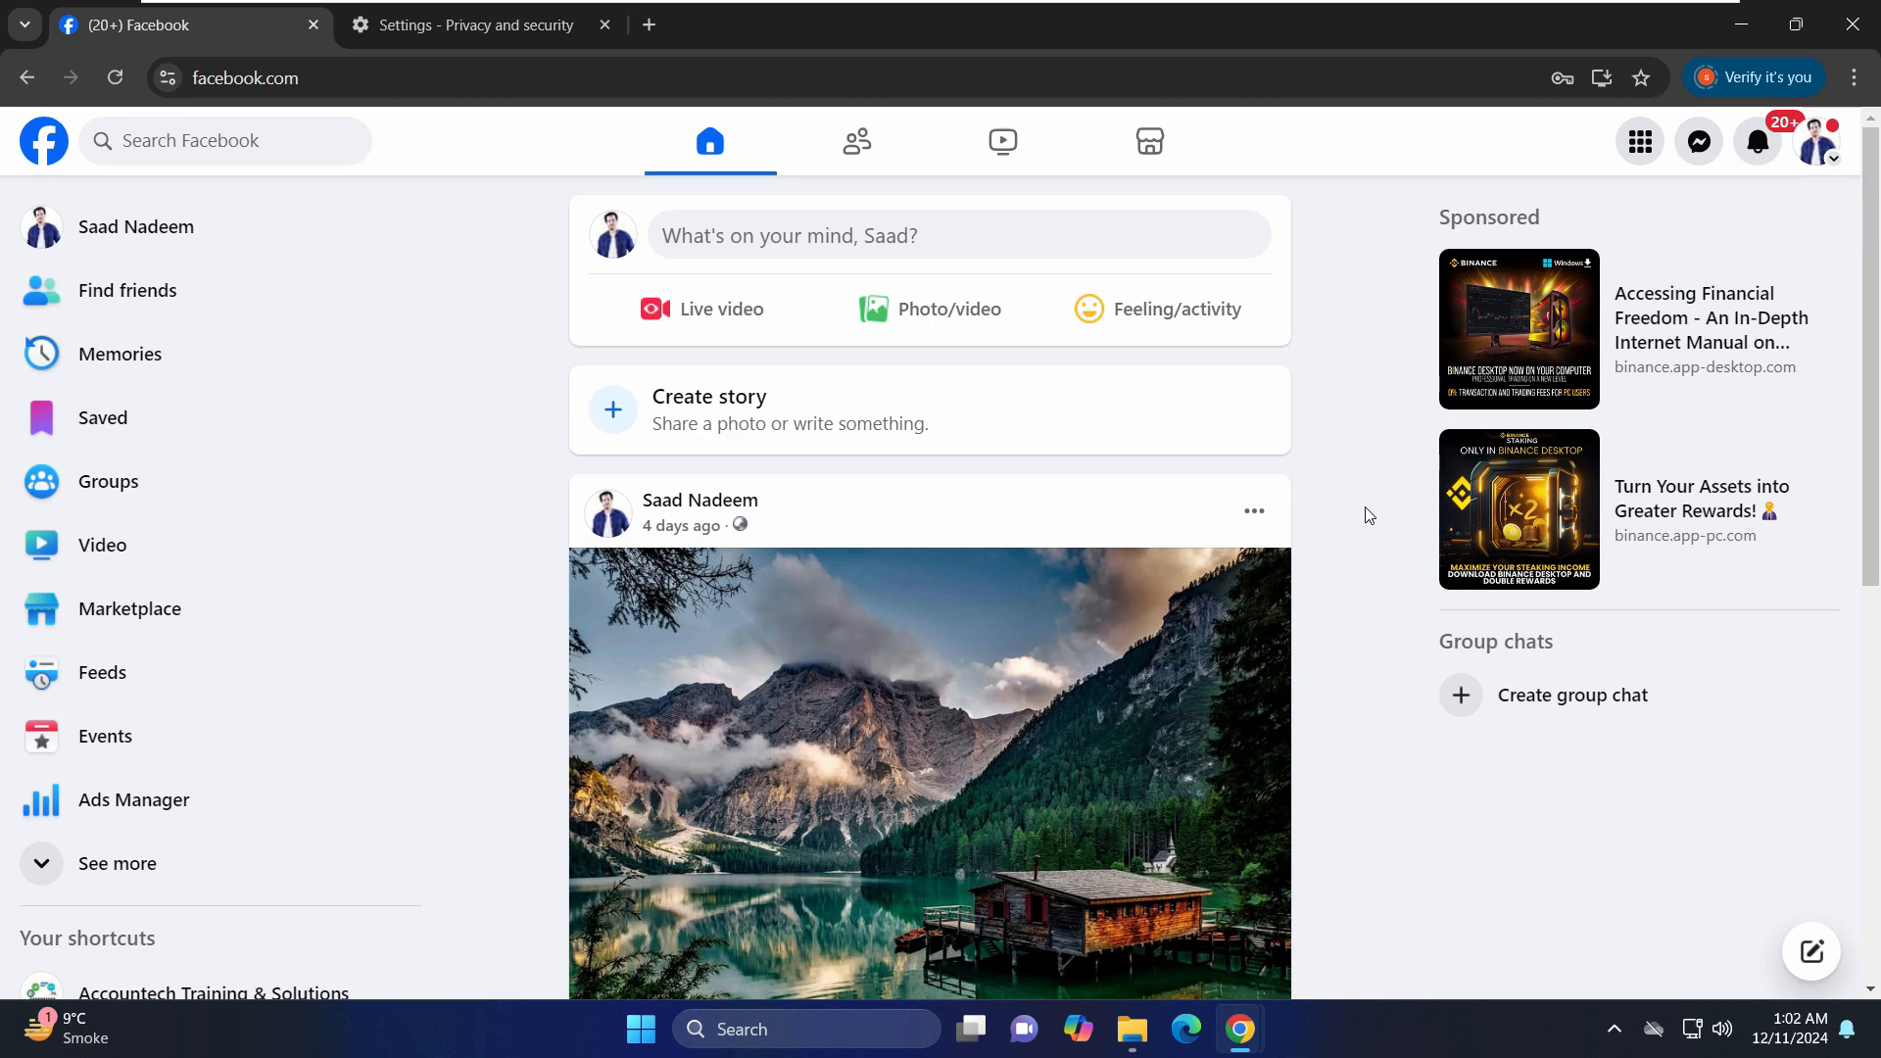